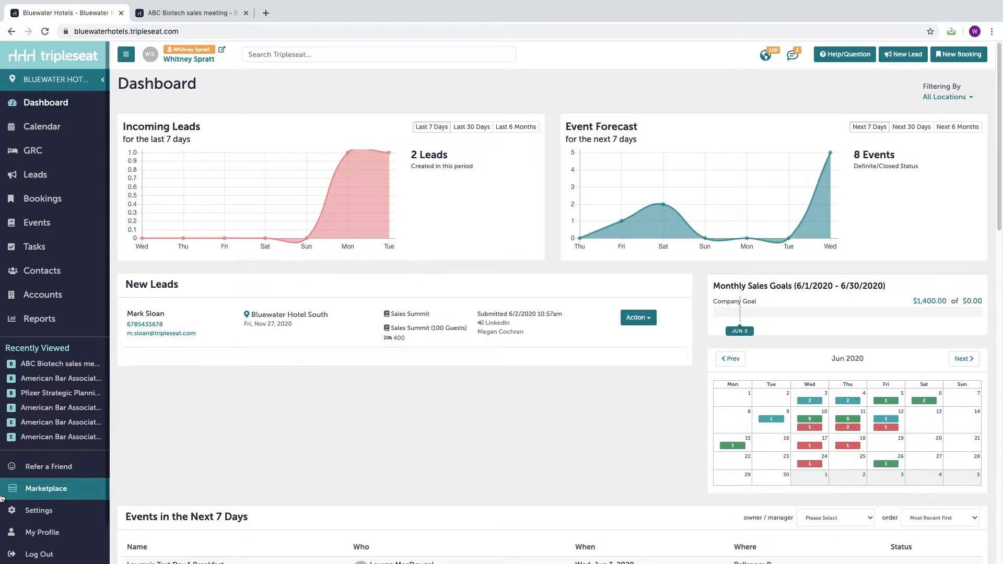
Open the SmartDocs settings and scroll down to the Bookings document templates
left_click(38, 511)
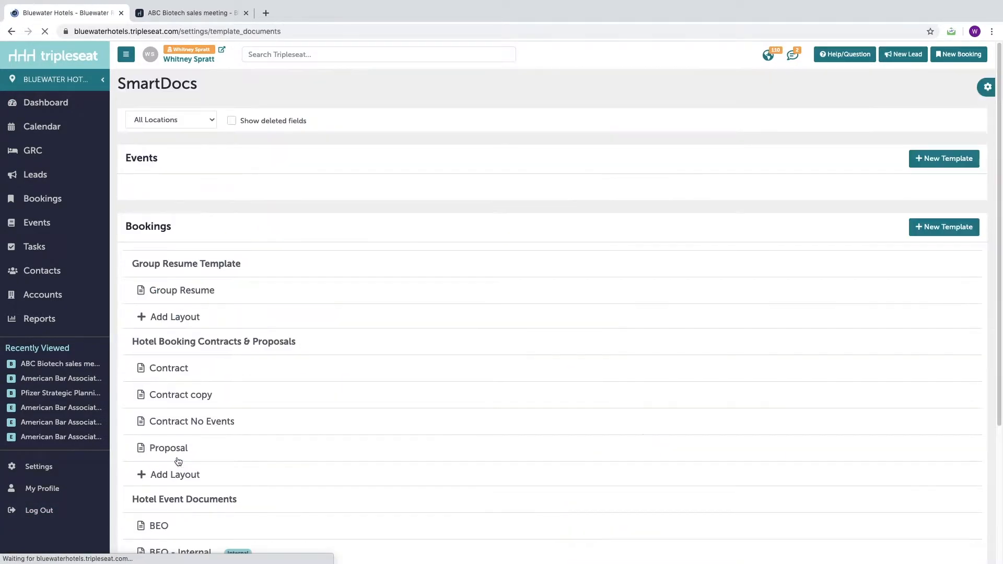
scroll("down", 3)
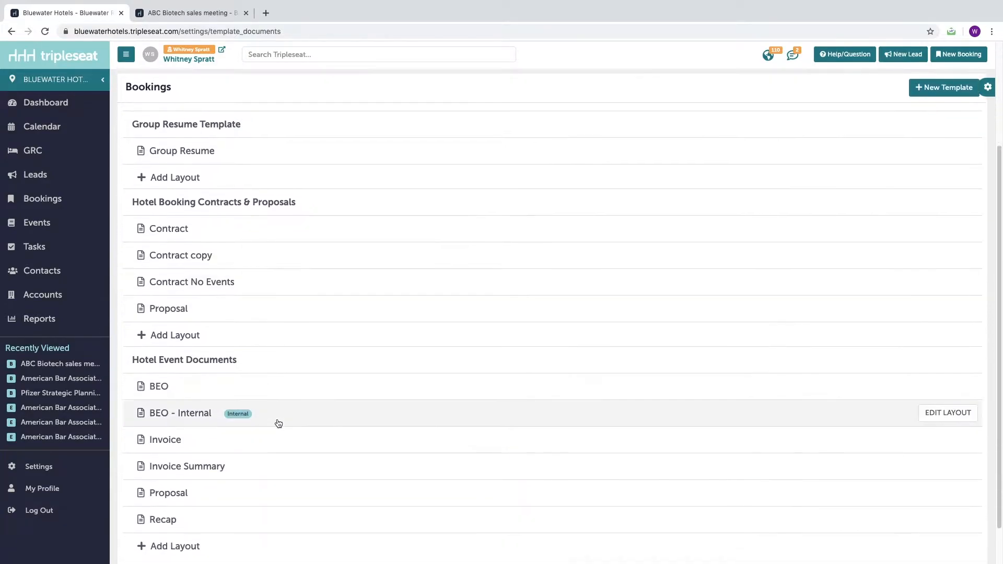
scroll("down", 3)
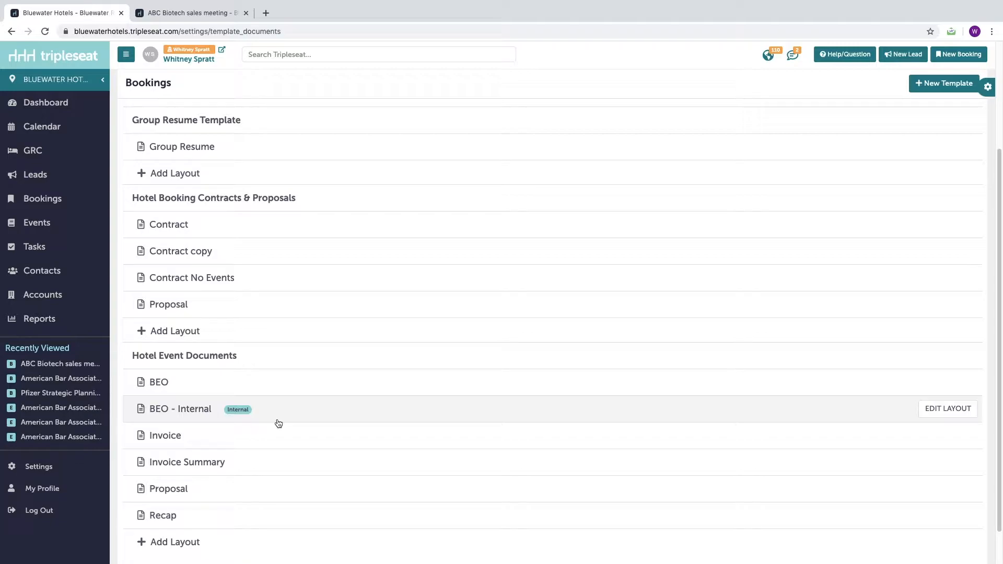
mouse_move(286, 396)
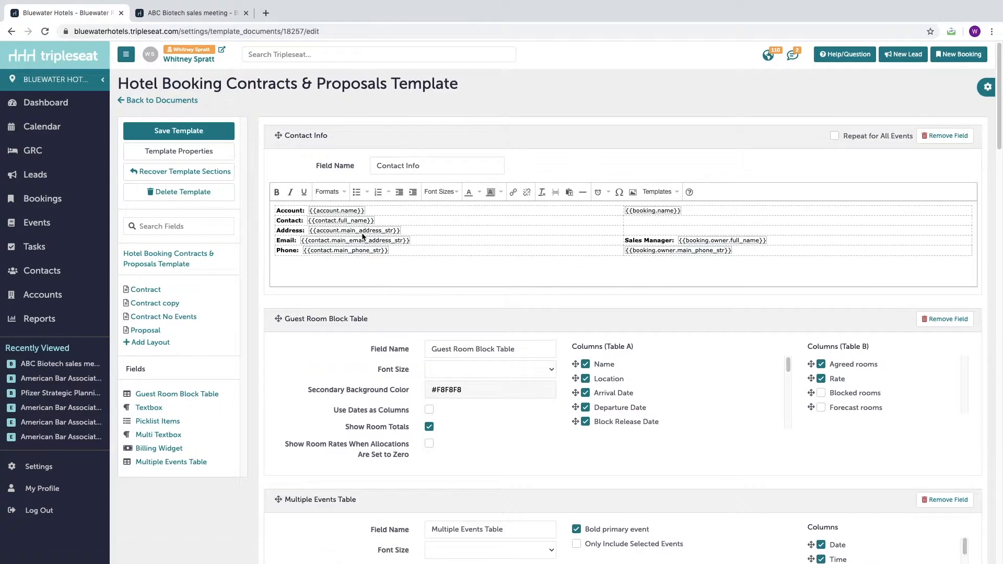
Scroll through the Hotel Booking Contracts & Proposals fields, past Contact Info and Guest Room Block Table
scroll("down", 3)
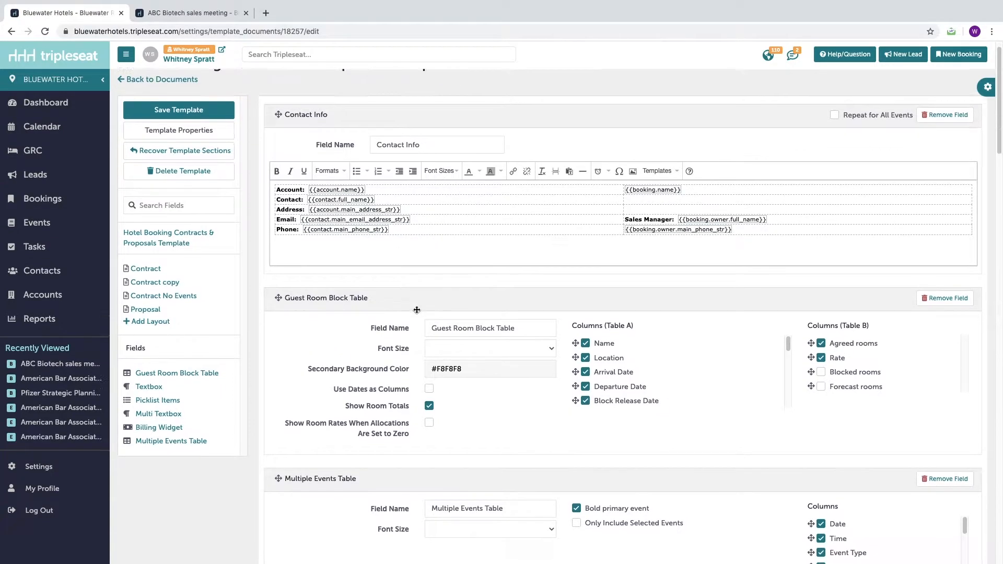
scroll("down", 3)
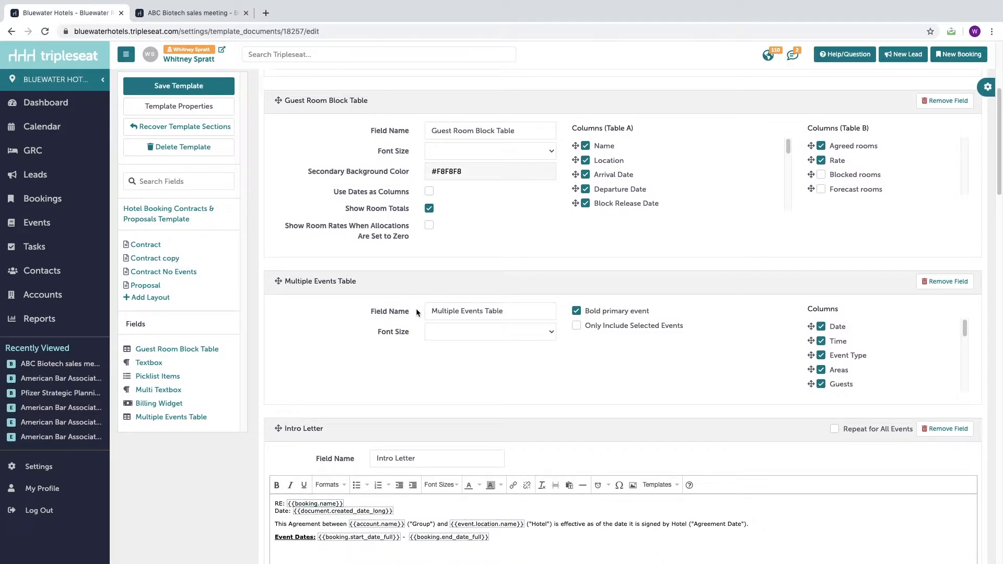
scroll("down", 3)
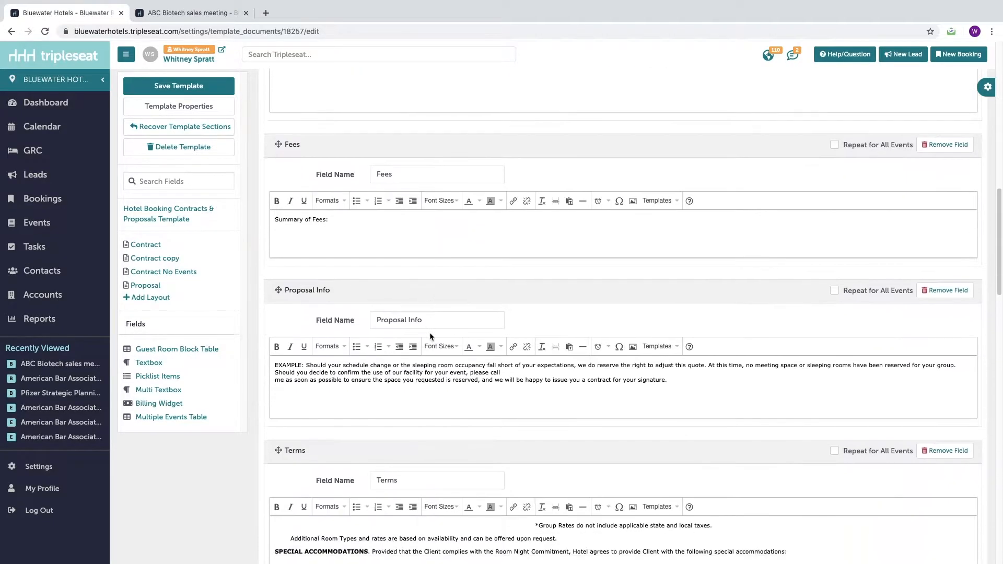
scroll("down", 3)
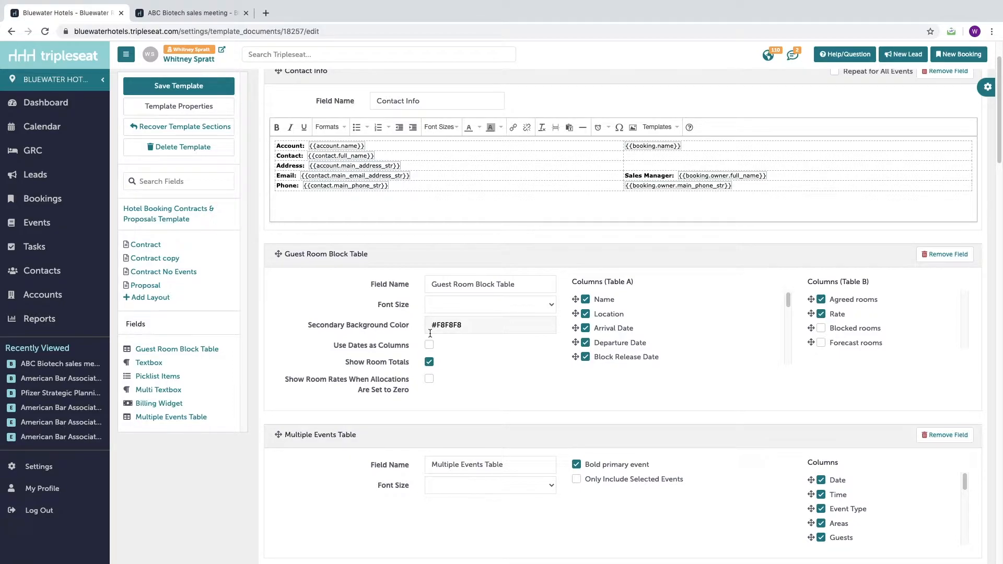
mouse_move(184, 216)
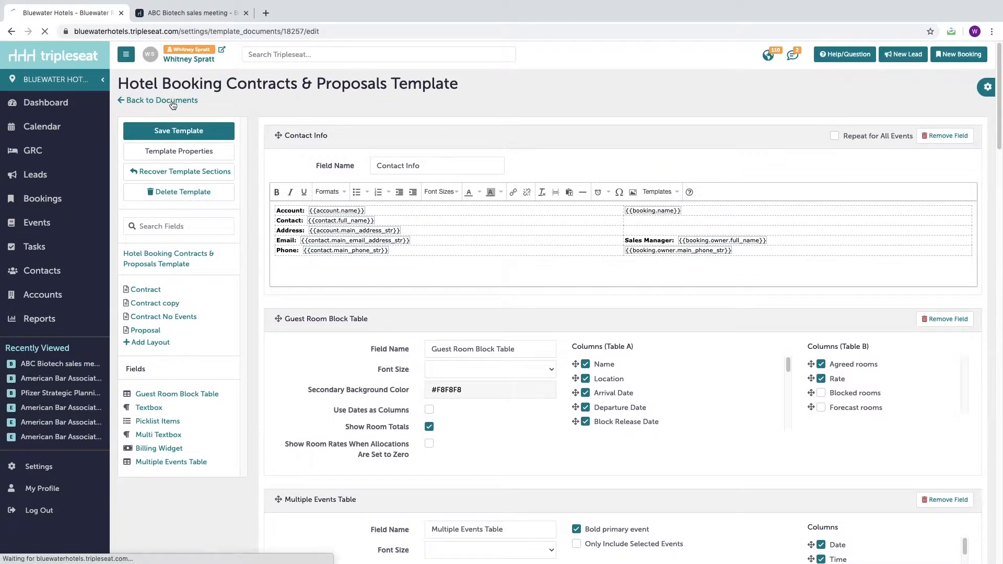
Return to the SmartDocs documents list, browse the templates, then switch browser tabs
left_click(162, 101)
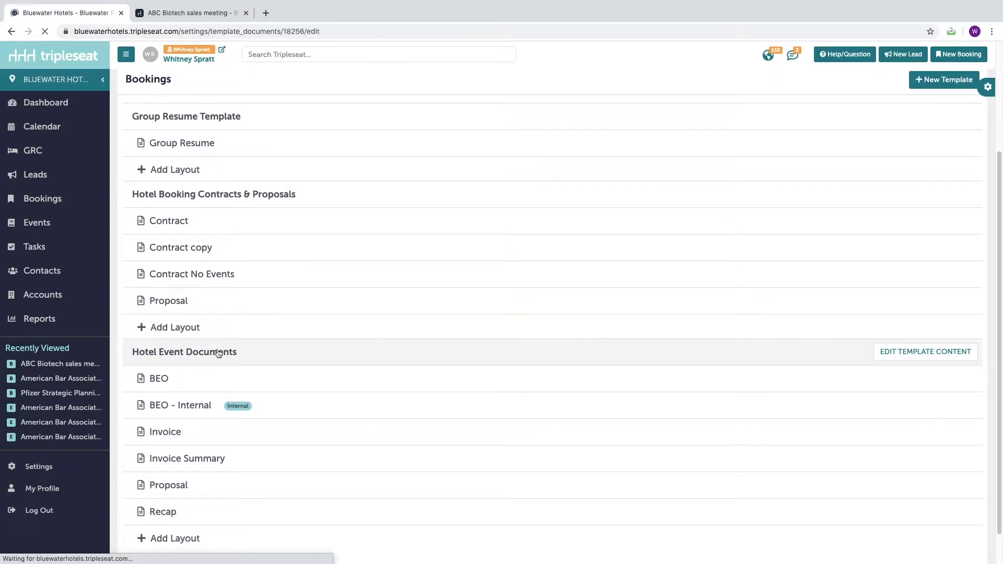
left_click(925, 351)
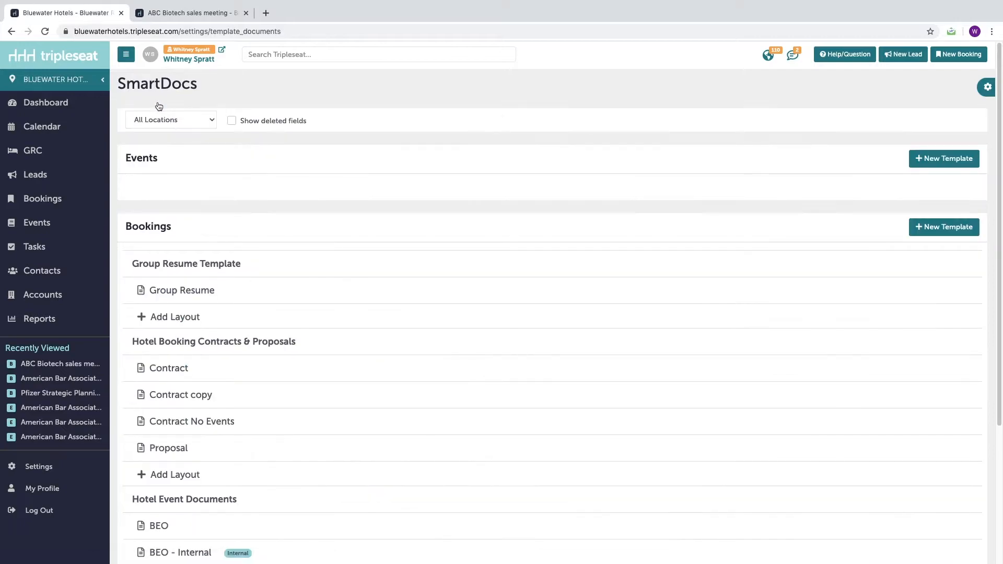
scroll("down", 3)
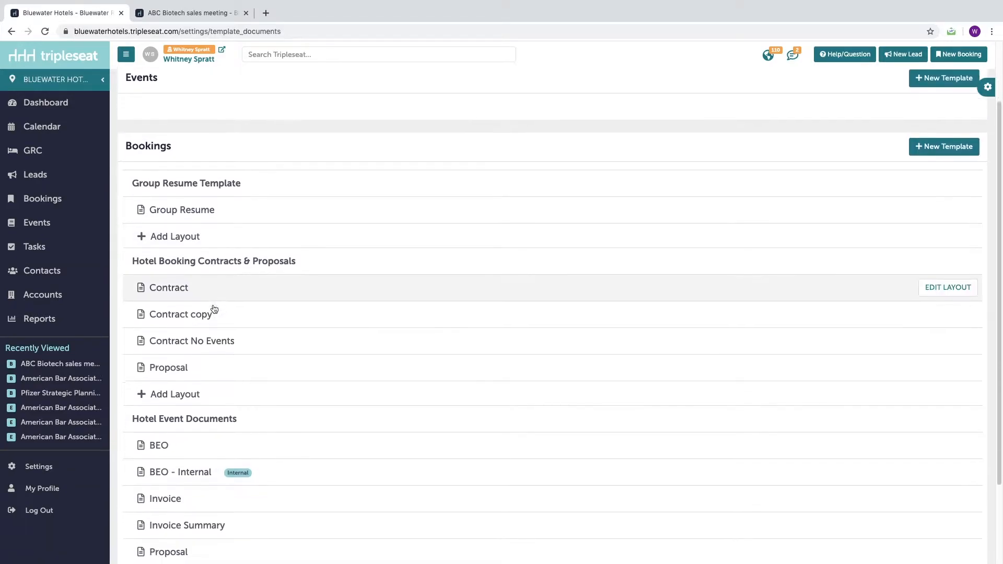
scroll("down", 3)
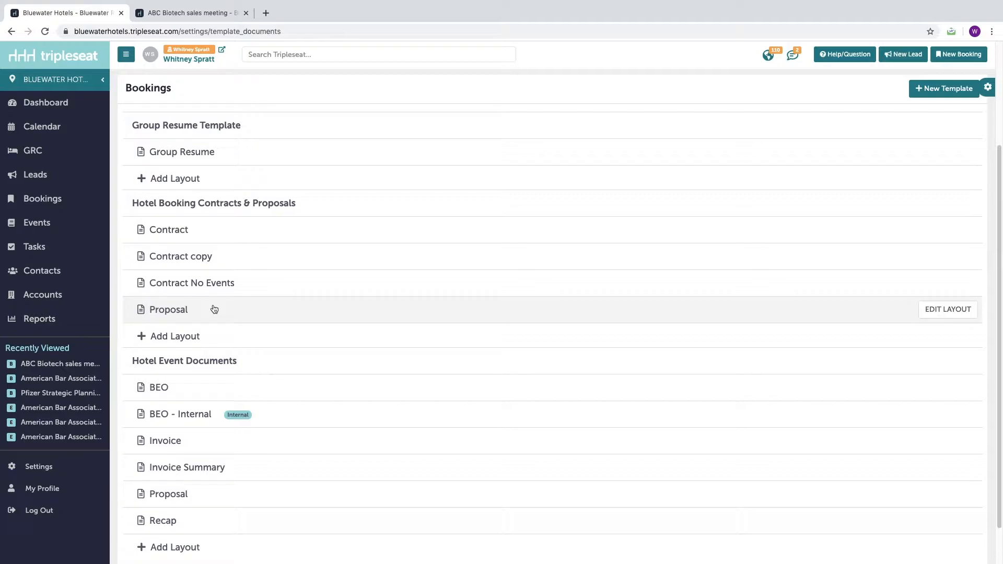
mouse_move(232, 198)
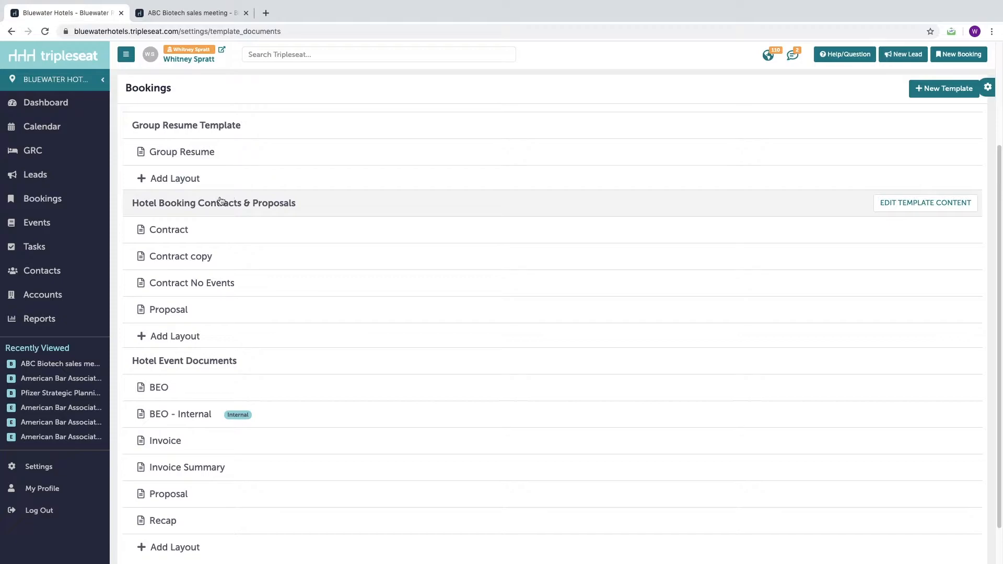
left_click(189, 12)
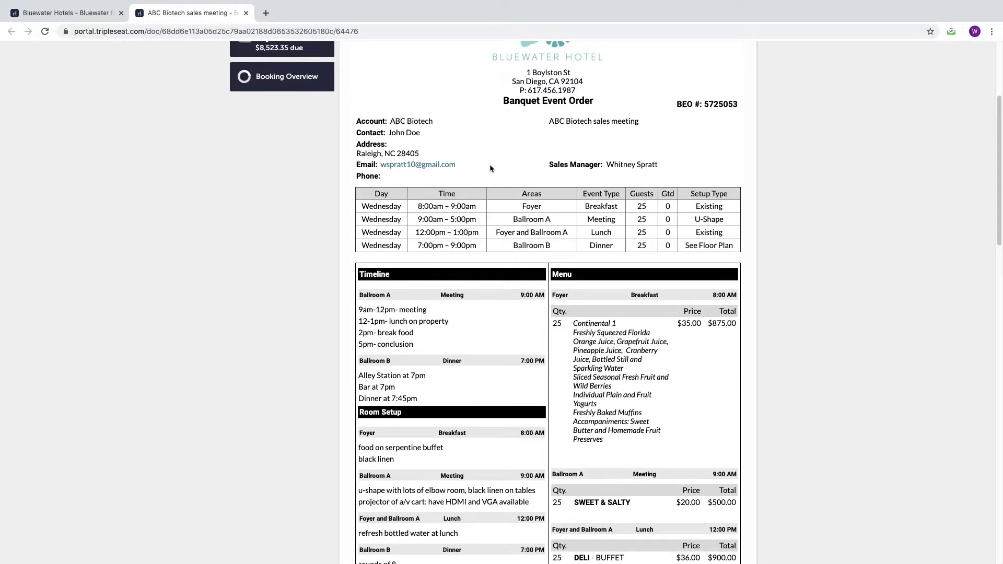
Scroll the ABC Biotech Banquet Event Order down to room setup notes and A/V requirements
scroll("down", 3)
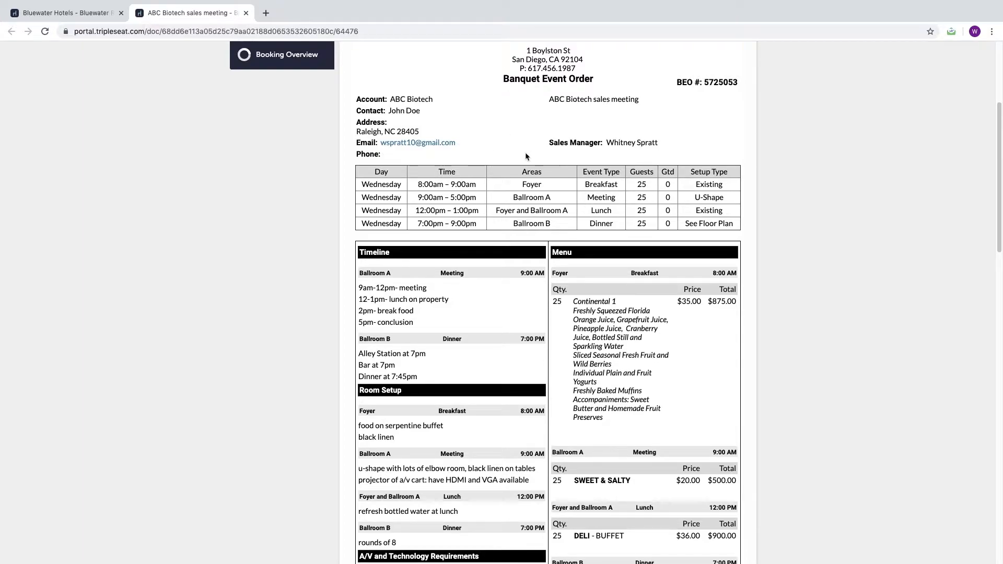
mouse_move(482, 265)
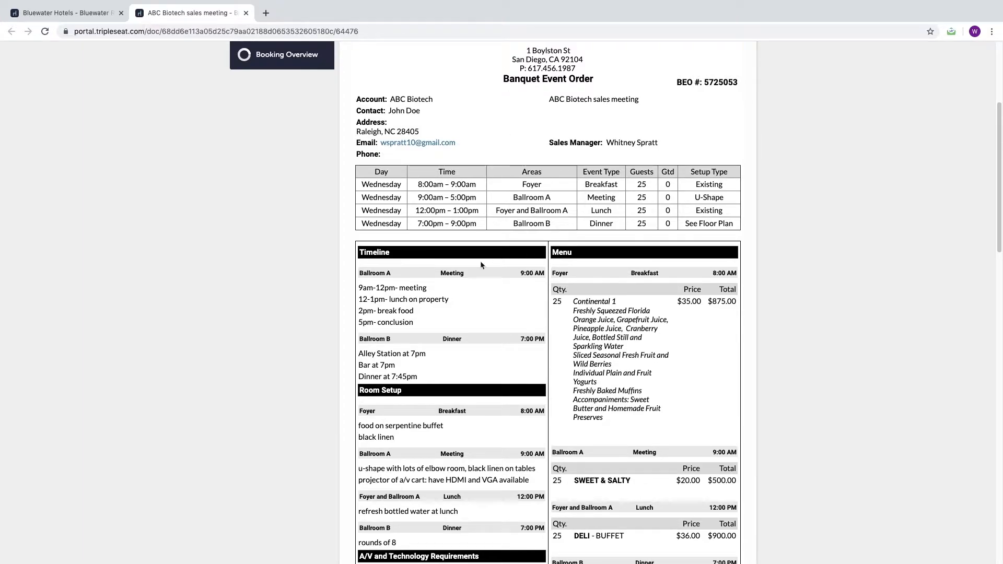
mouse_move(449, 341)
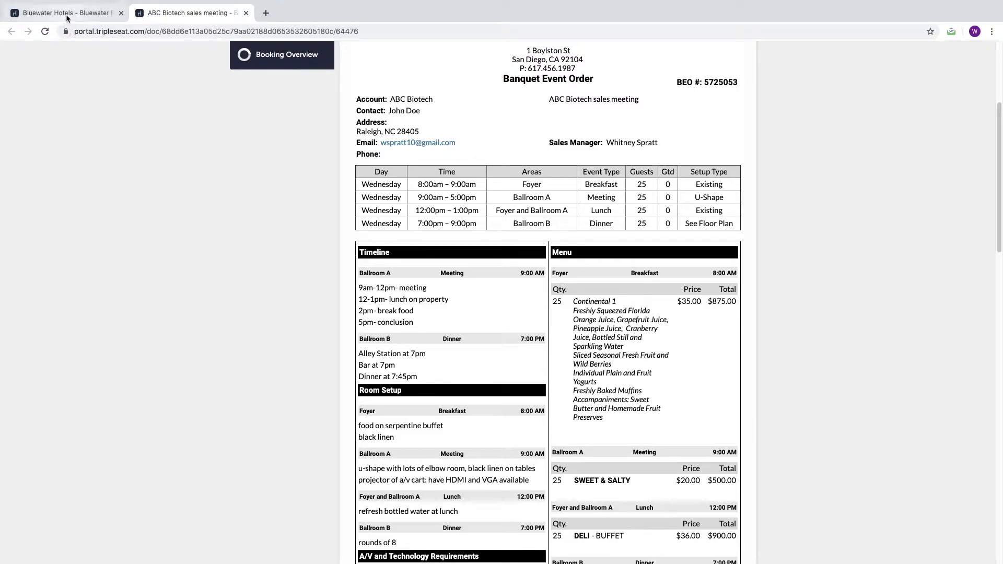
Switch back to the Bluewater Hotels tab and scroll to the Hotel Event Documents group
left_click(67, 13)
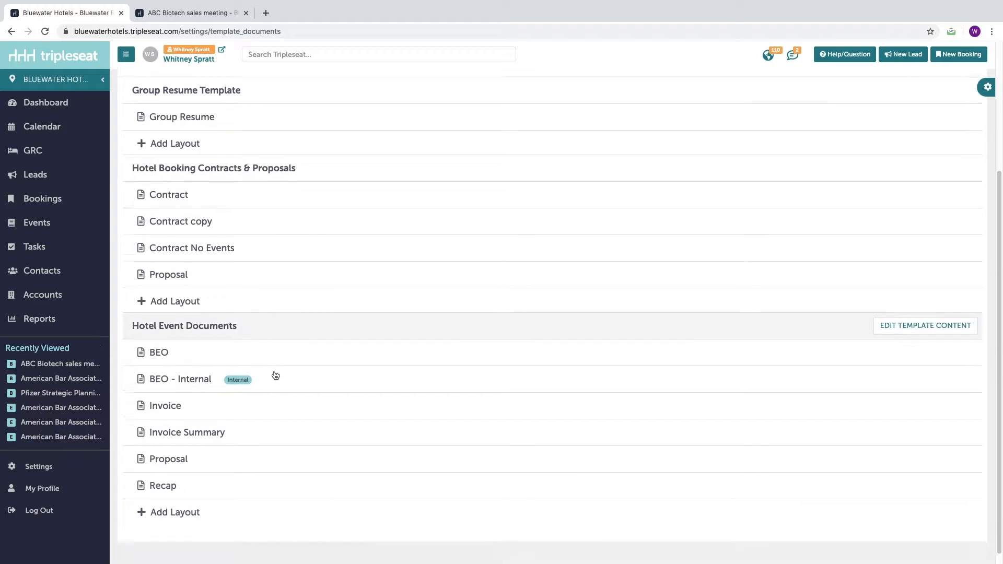
scroll("down", 3)
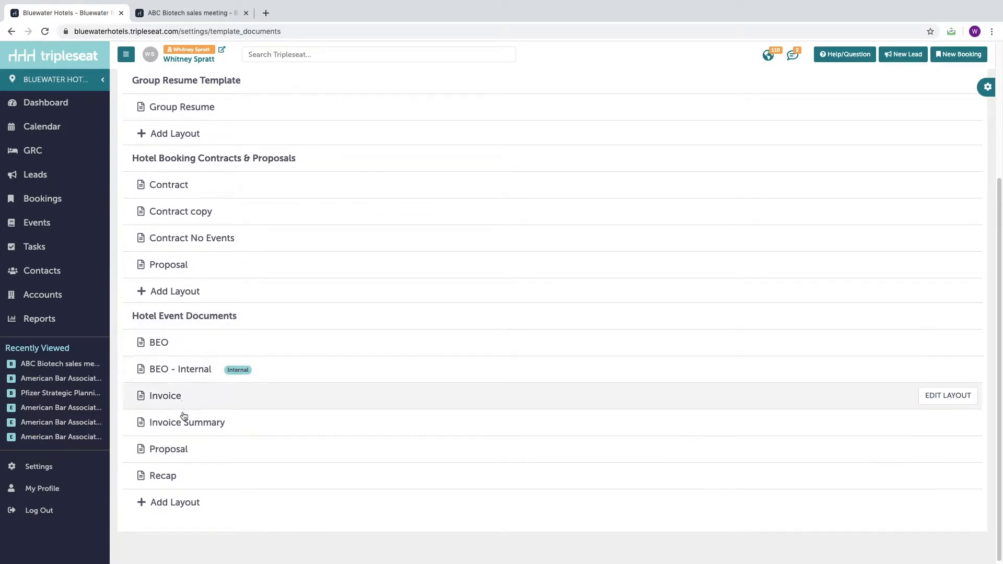
mouse_move(192, 410)
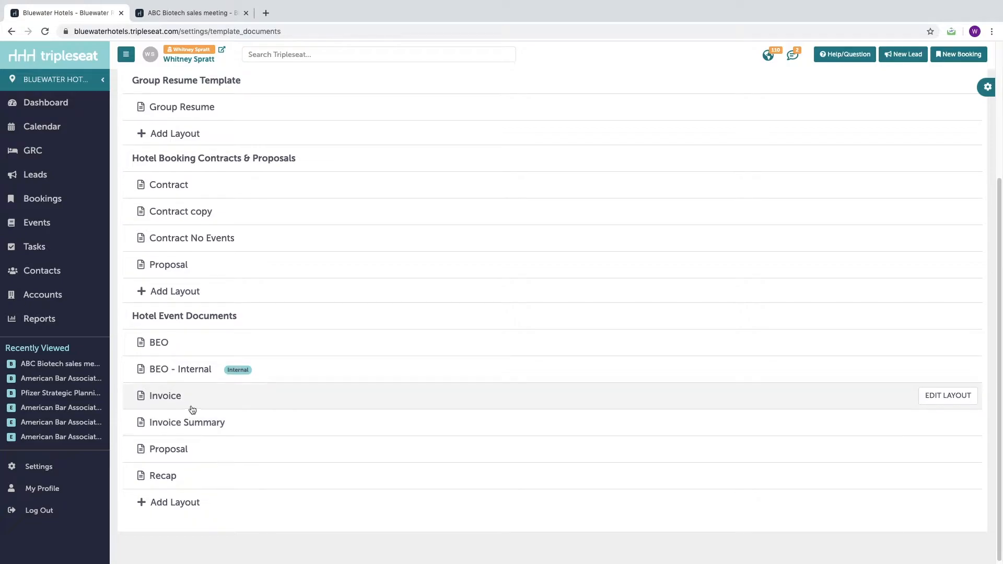
mouse_move(196, 409)
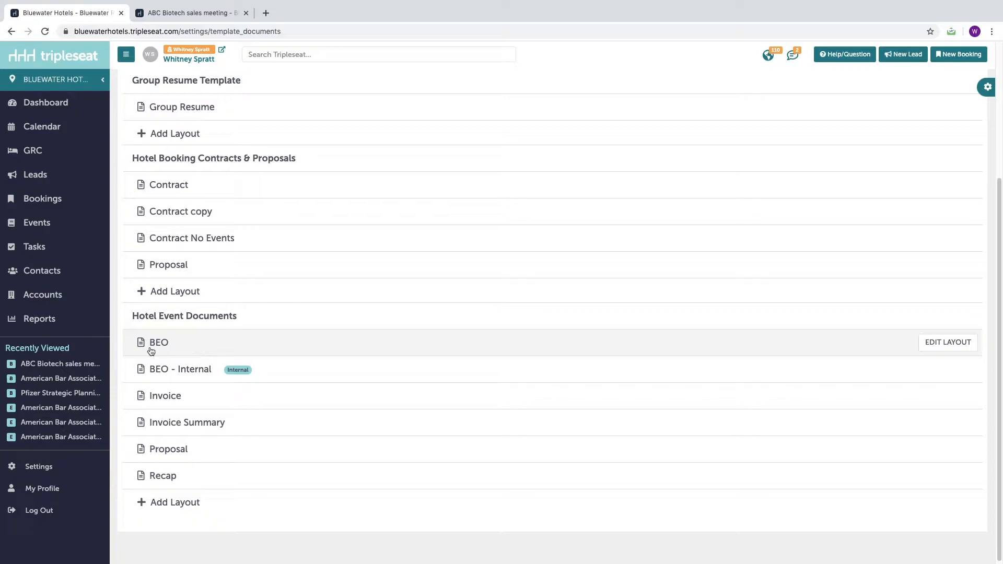
mouse_move(189, 374)
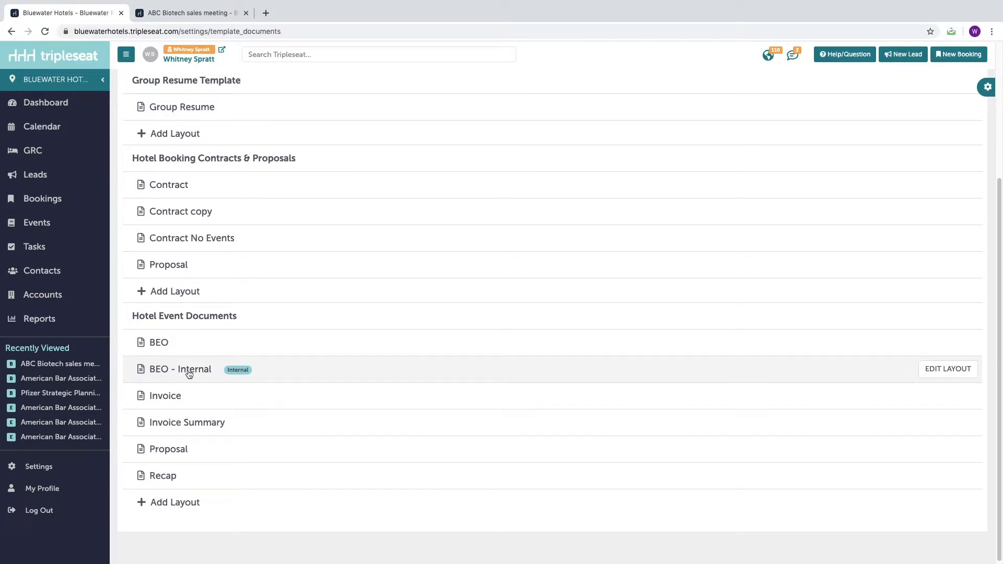
mouse_move(158, 369)
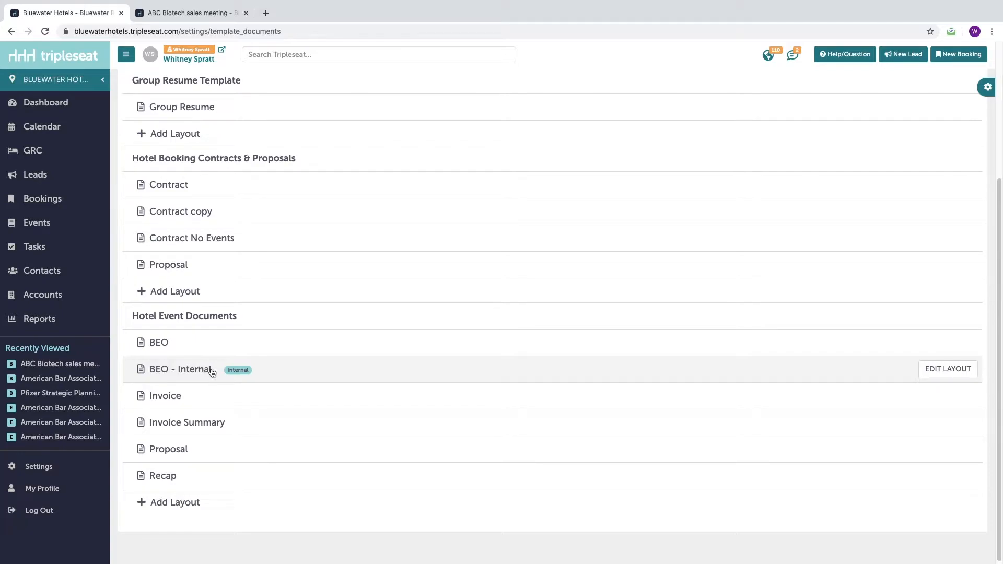
mouse_move(217, 375)
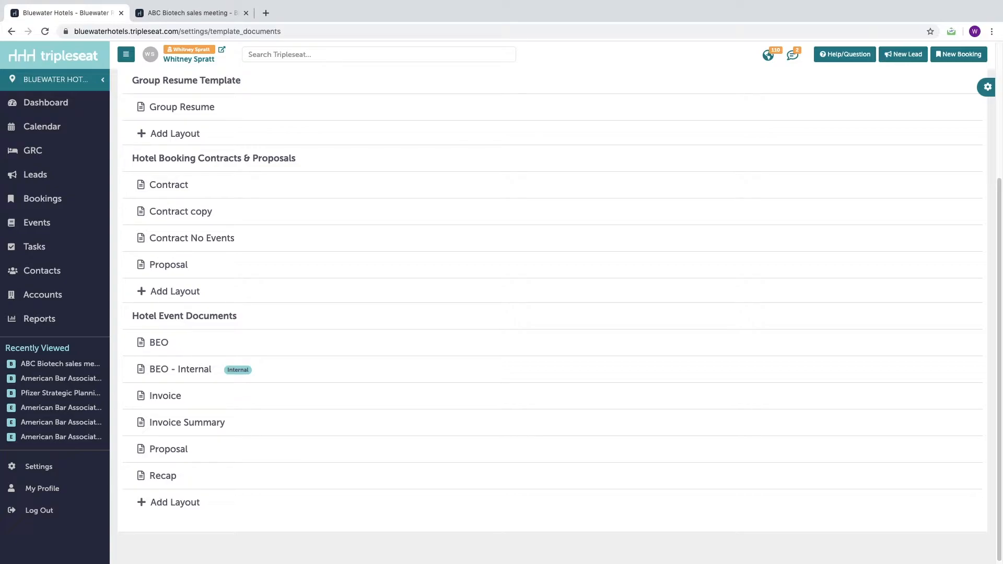
mouse_move(278, 168)
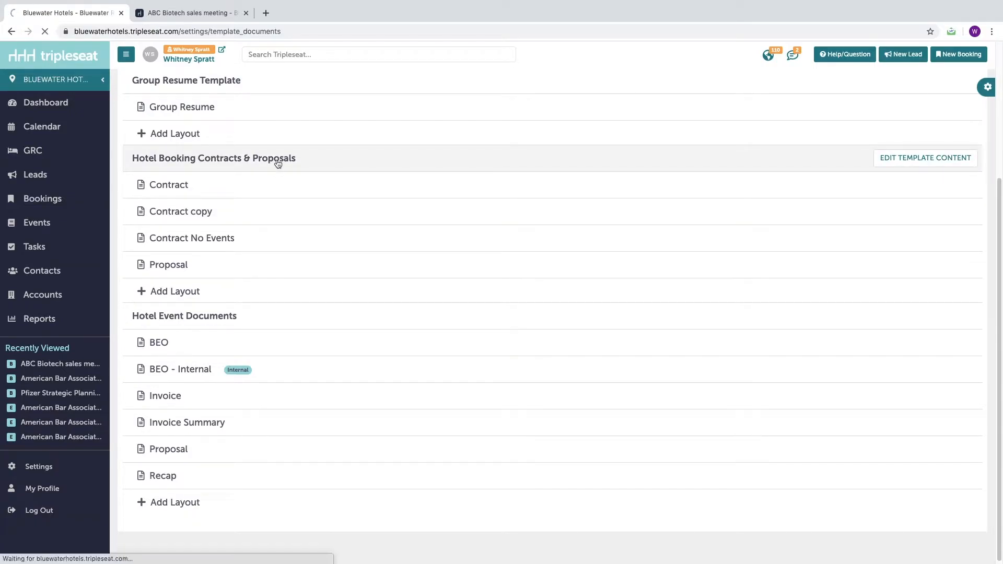
left_click(925, 158)
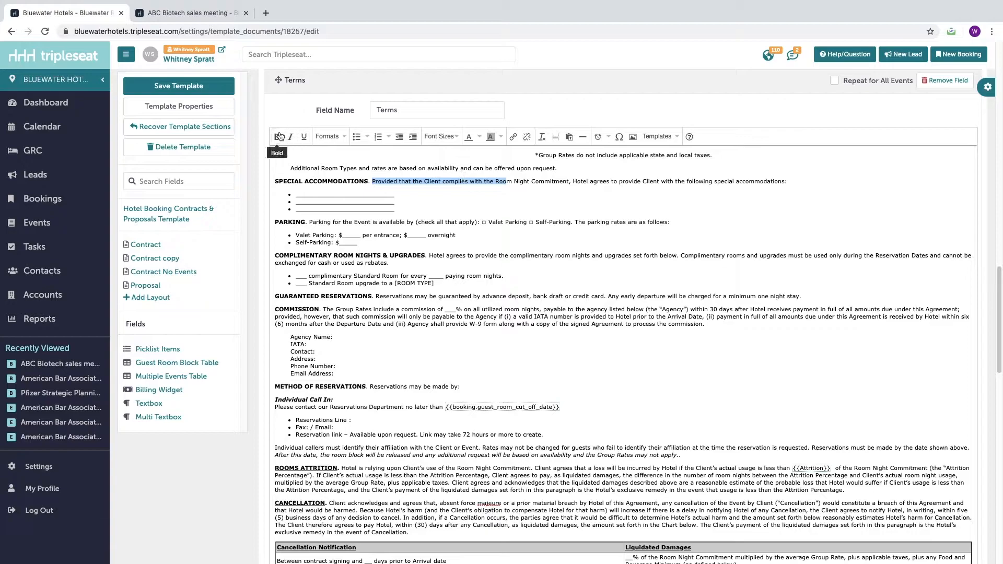
left_click(277, 137)
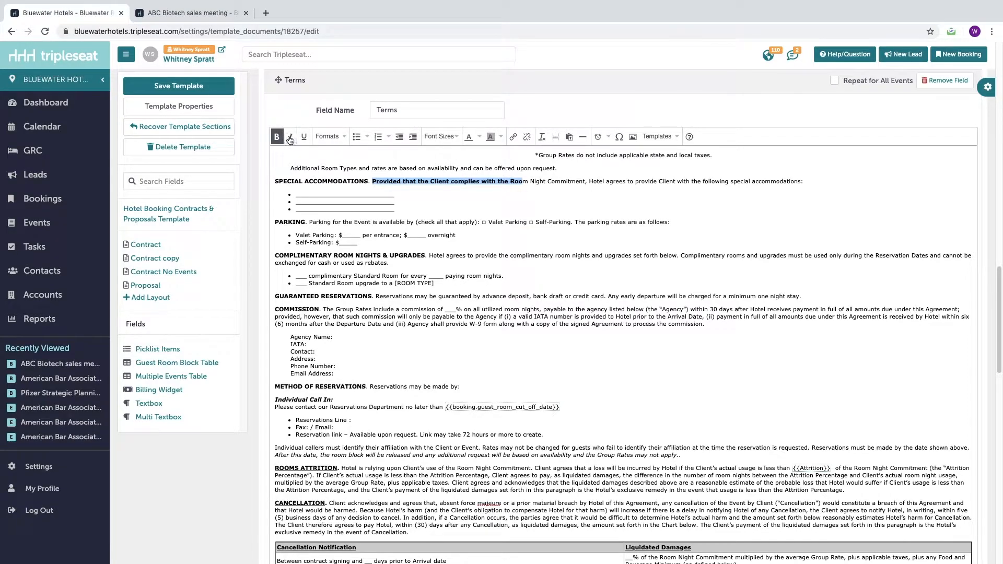
left_click(792, 181)
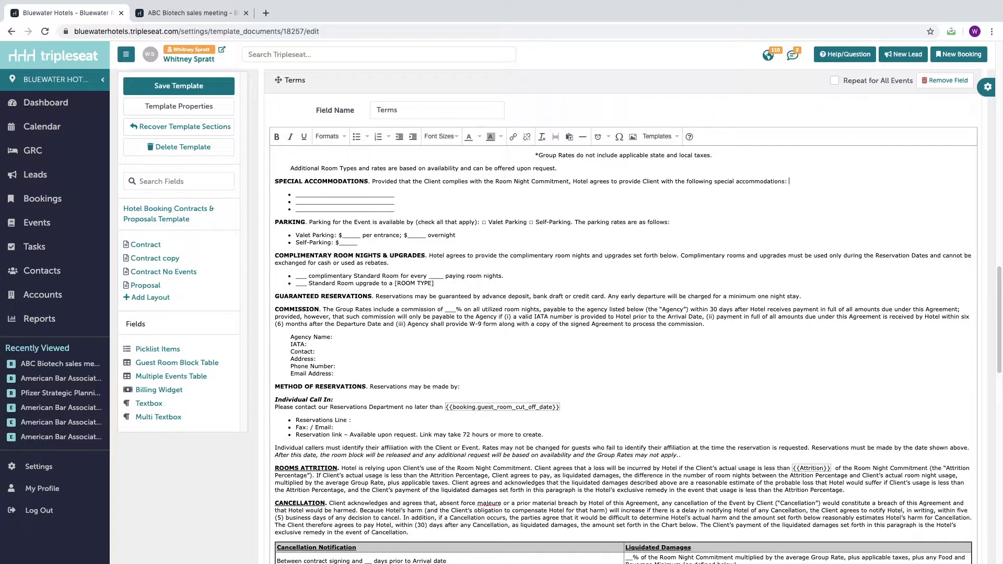
type("Hotel")
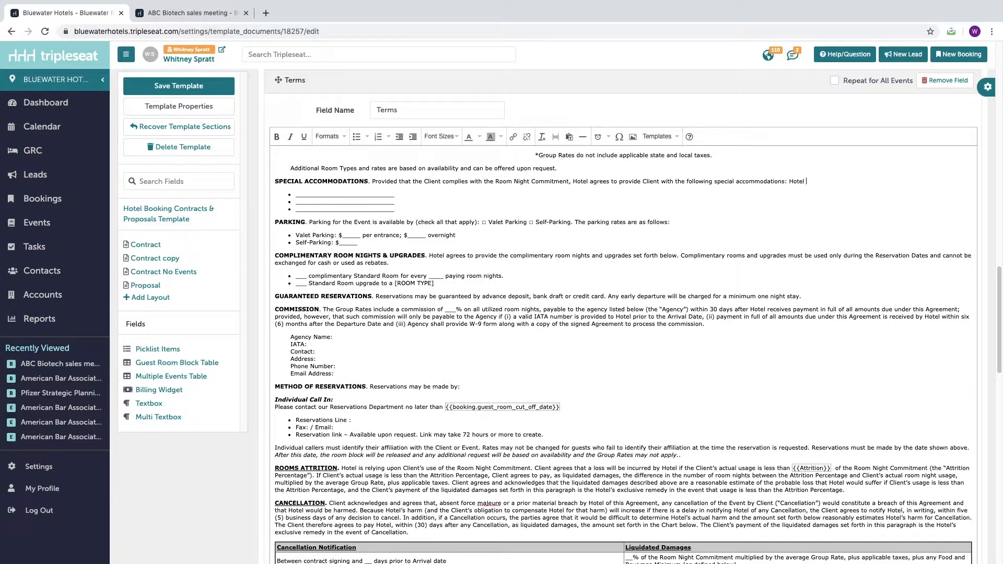
type("reserves the righ")
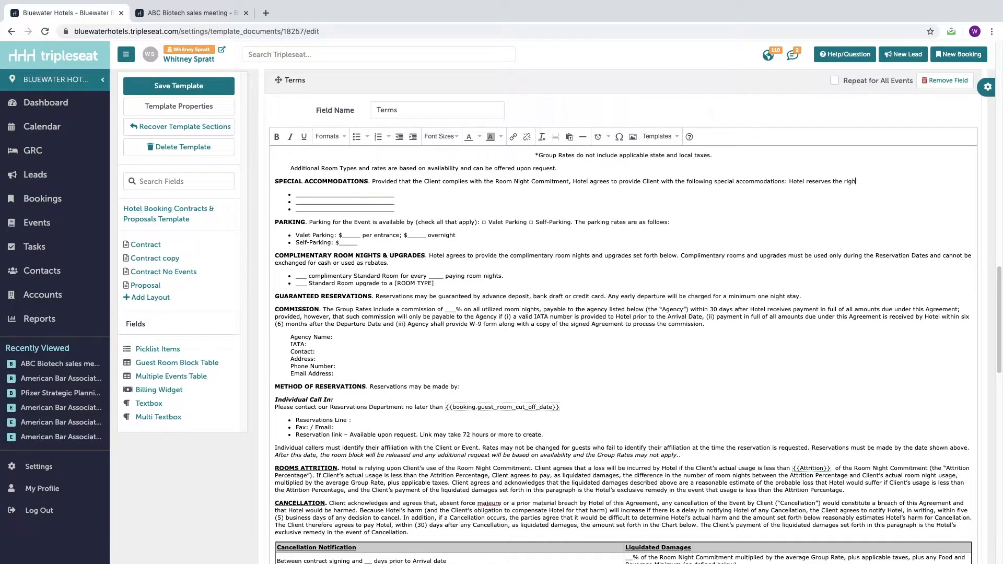
double_click(850, 182)
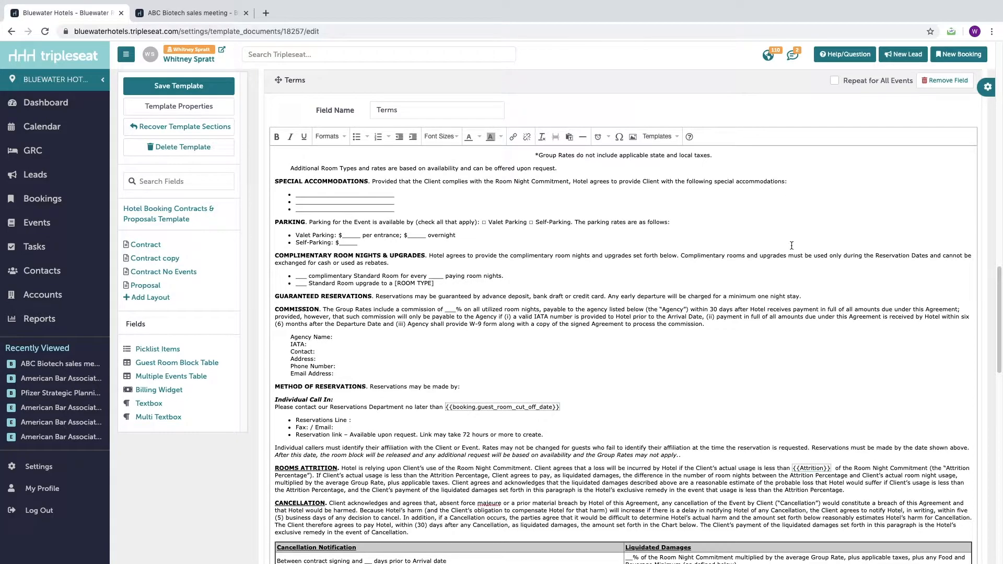
mouse_move(737, 252)
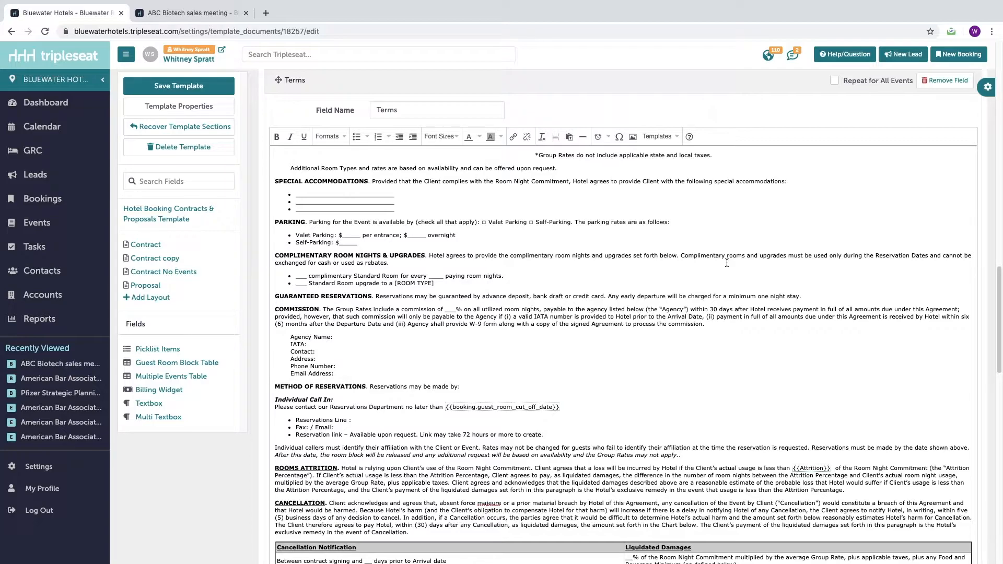
mouse_move(722, 263)
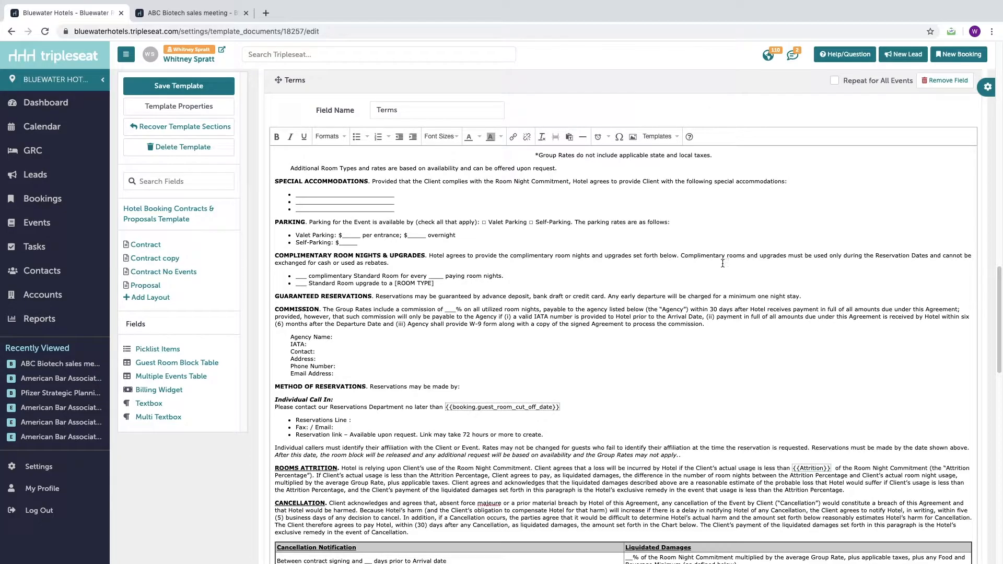
scroll("down", 3)
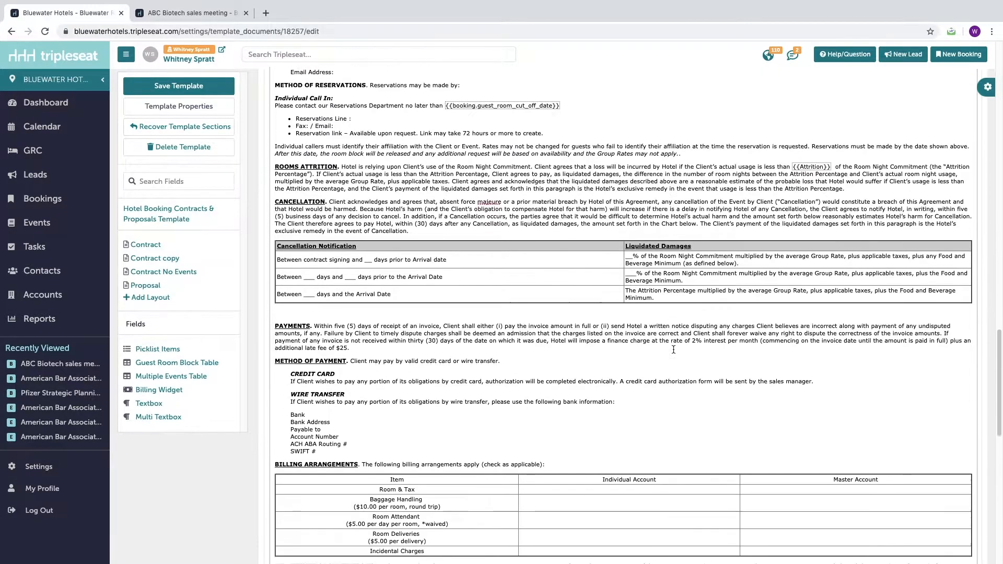
scroll("down", 3)
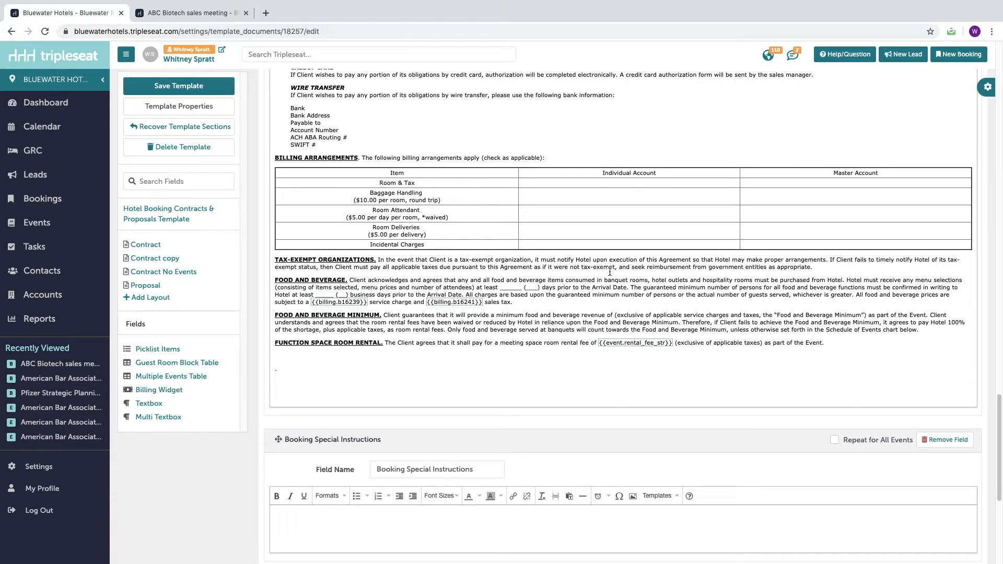
mouse_move(627, 314)
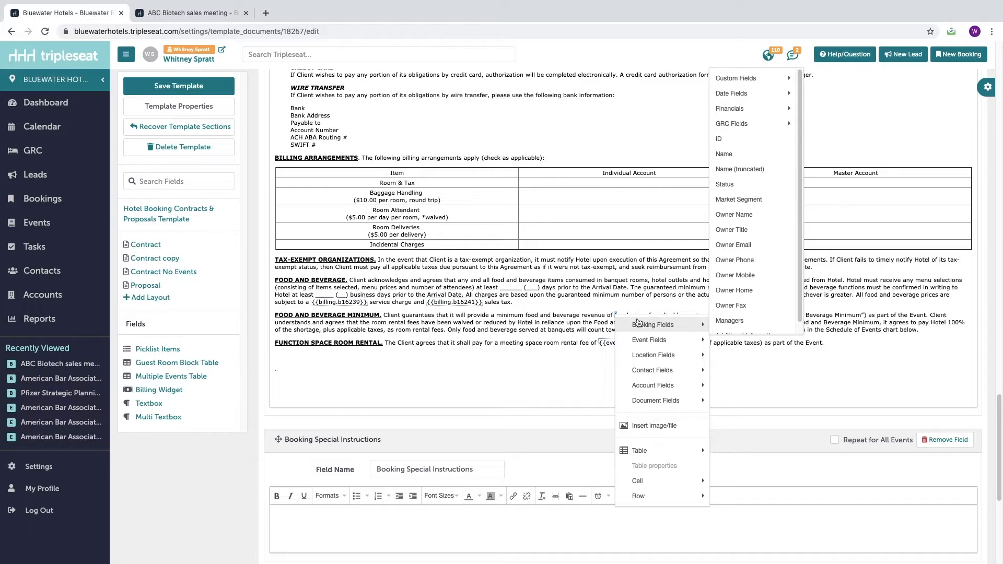
mouse_move(745, 123)
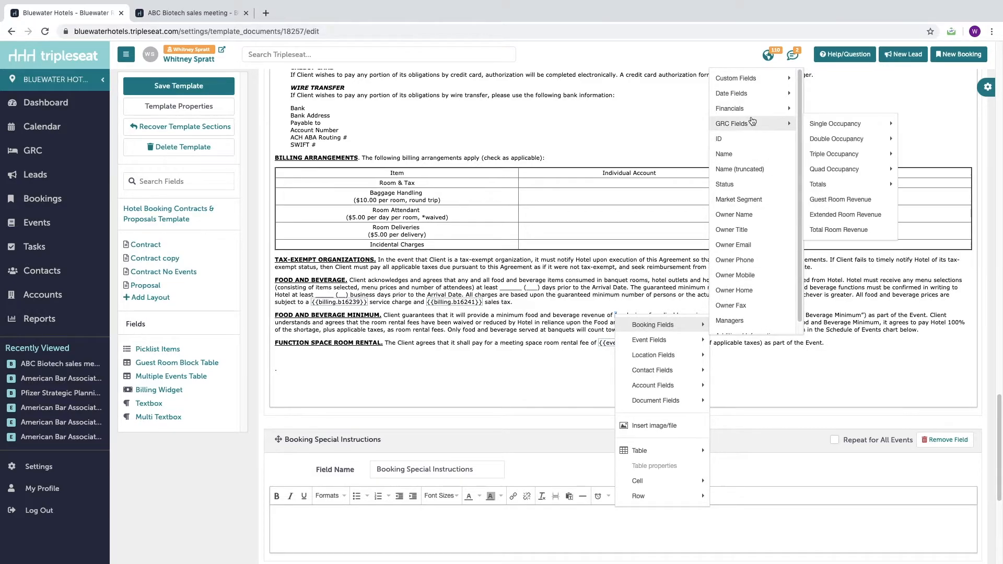
mouse_move(744, 108)
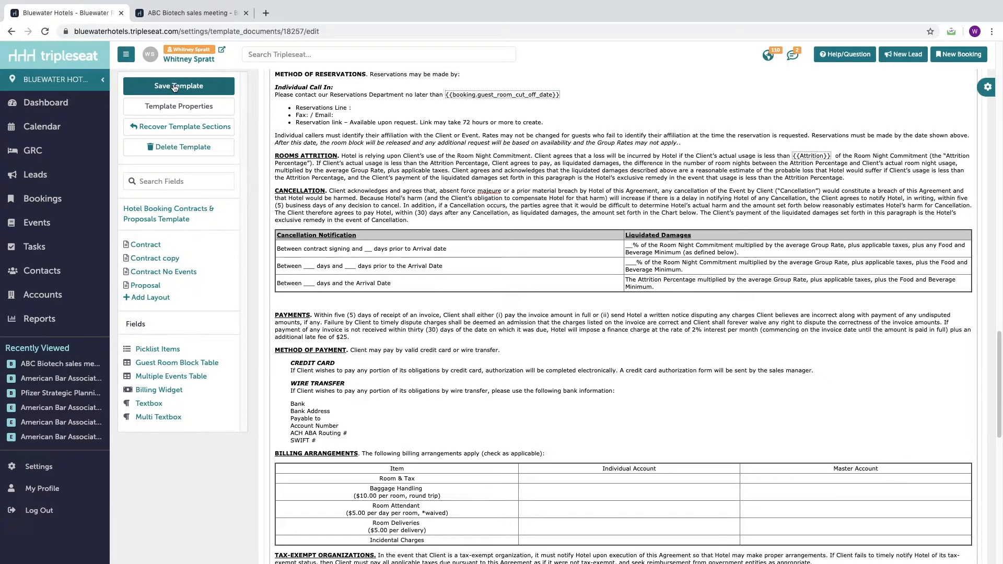
Save the Hotel Booking Contracts & Proposals template and let the editor reload
left_click(178, 86)
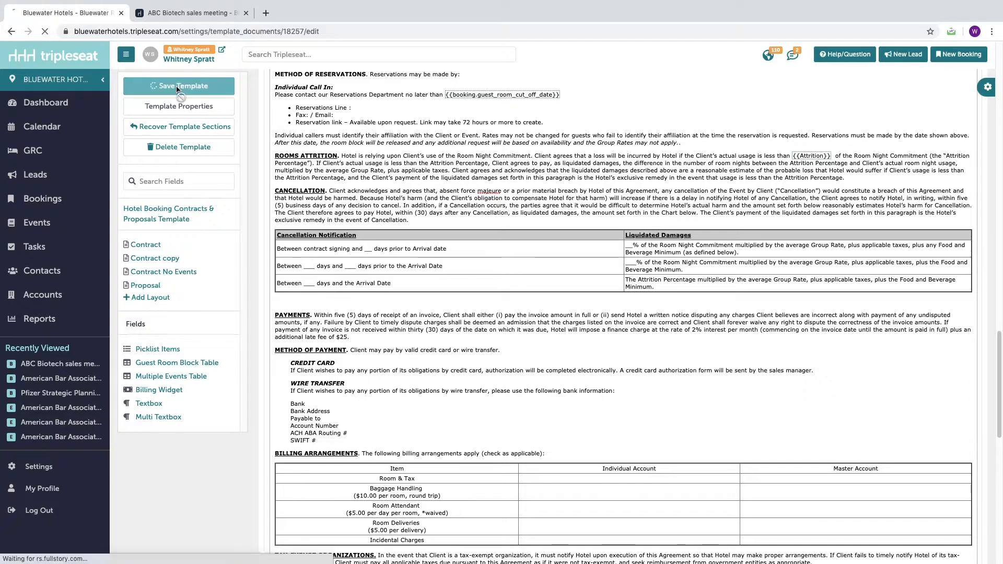
left_click(179, 86)
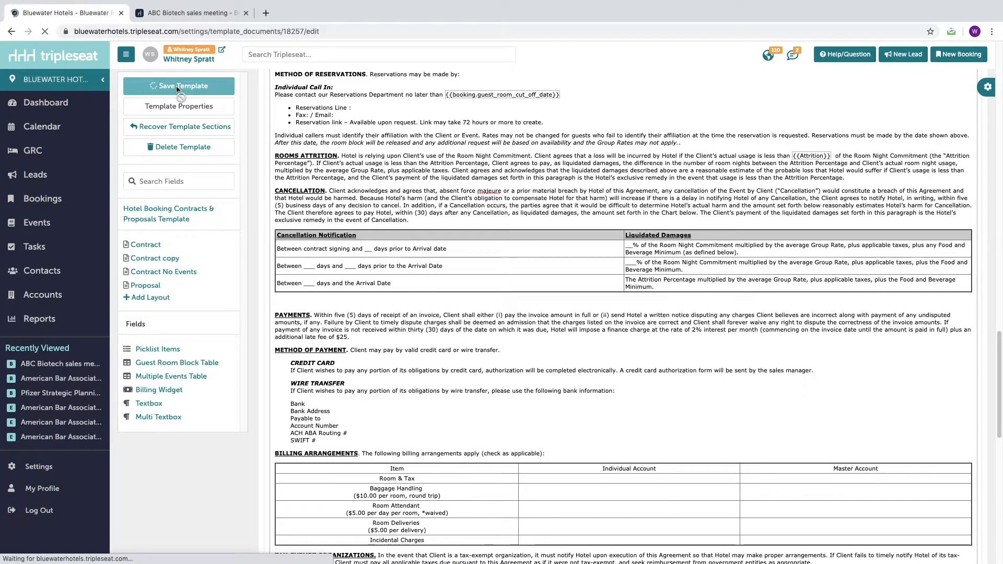
left_click(179, 86)
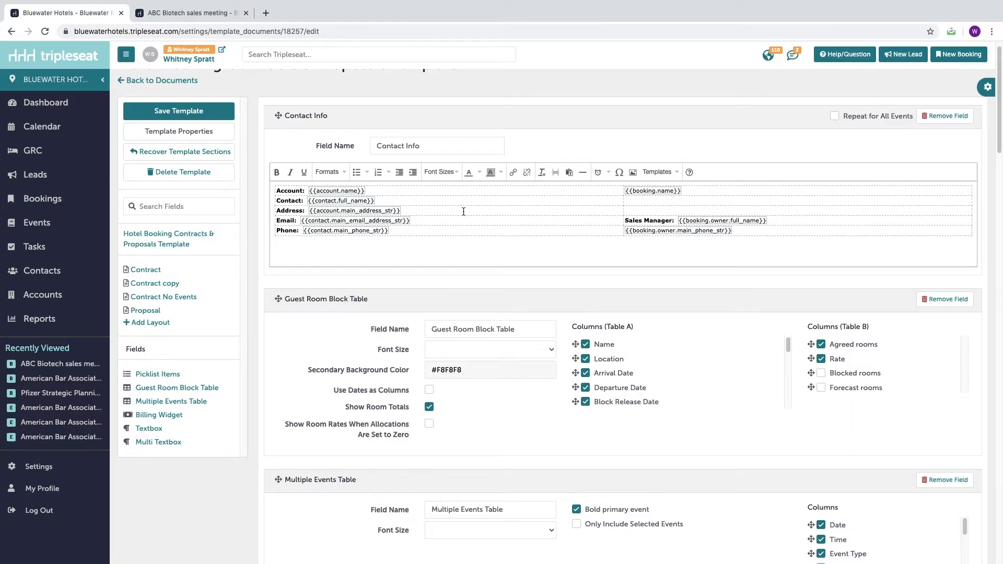
mouse_move(421, 196)
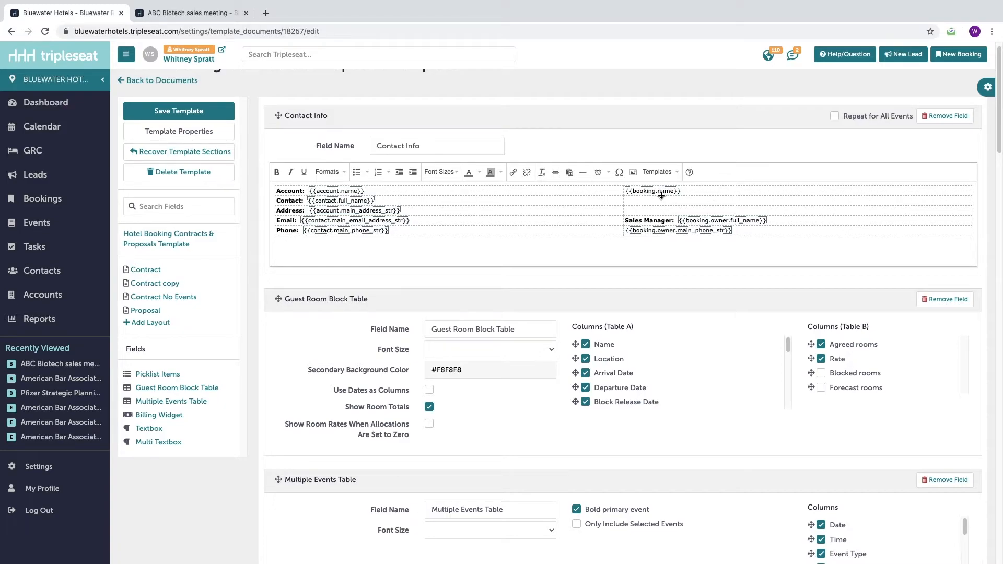
mouse_move(713, 227)
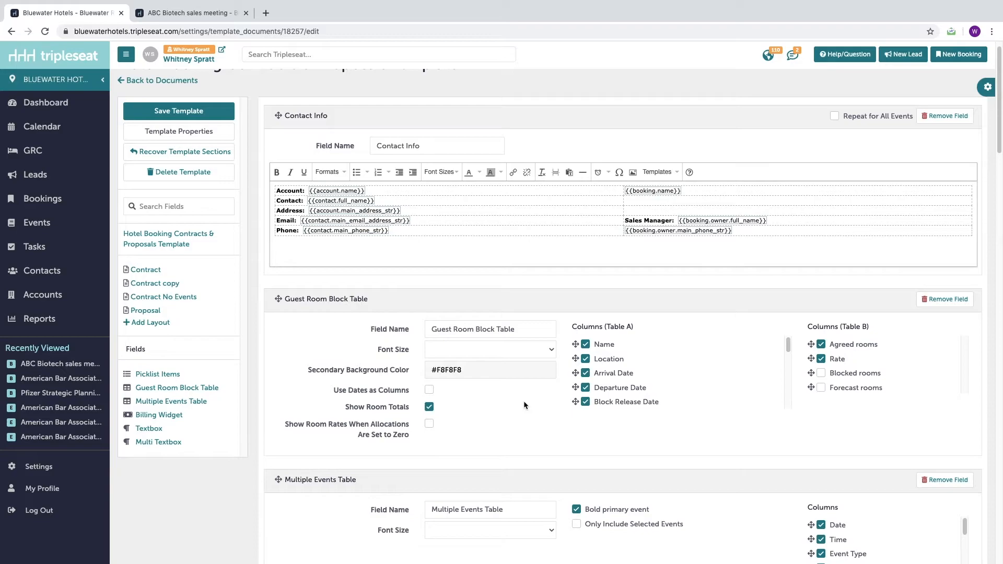
Enable the Blocked rooms and Forecast rooms columns in the Guest Room Block Table's Table B
scroll("down", 3)
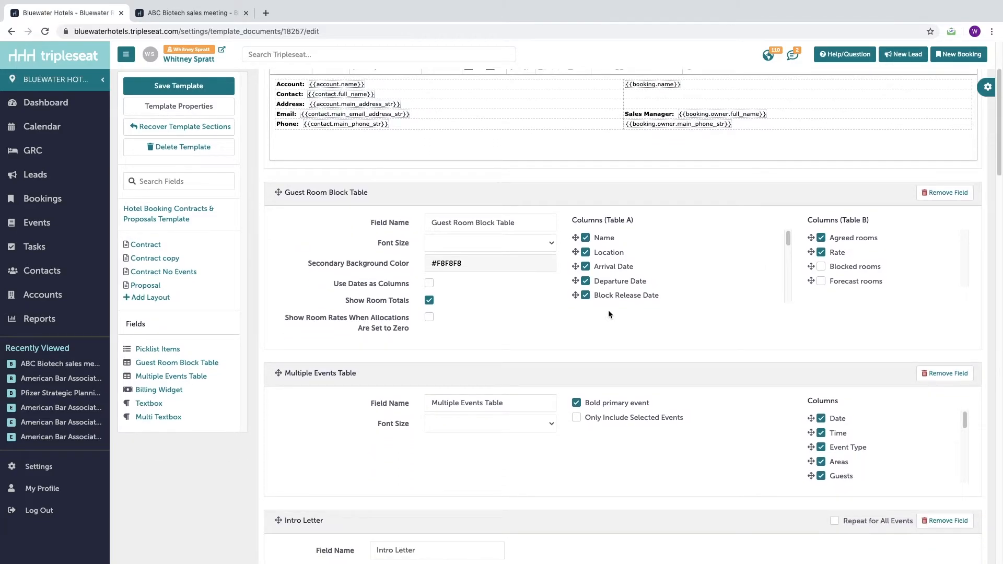
scroll("down", 3)
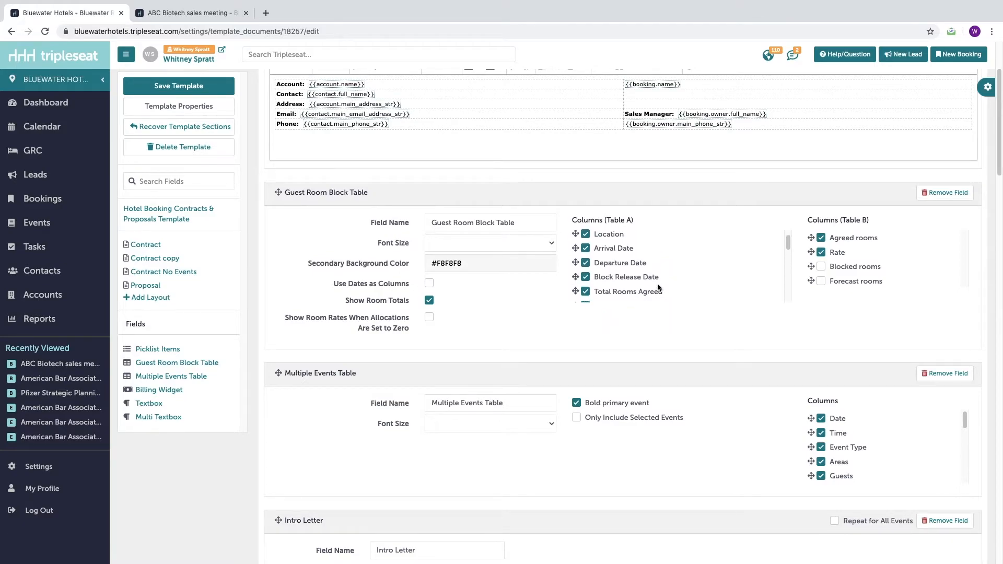
scroll("down", 3)
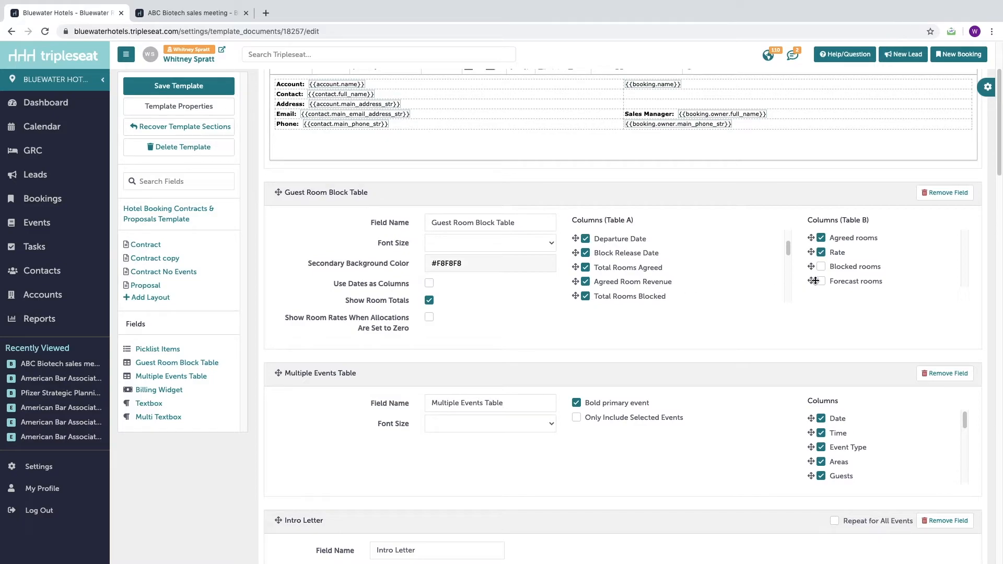
left_click(820, 267)
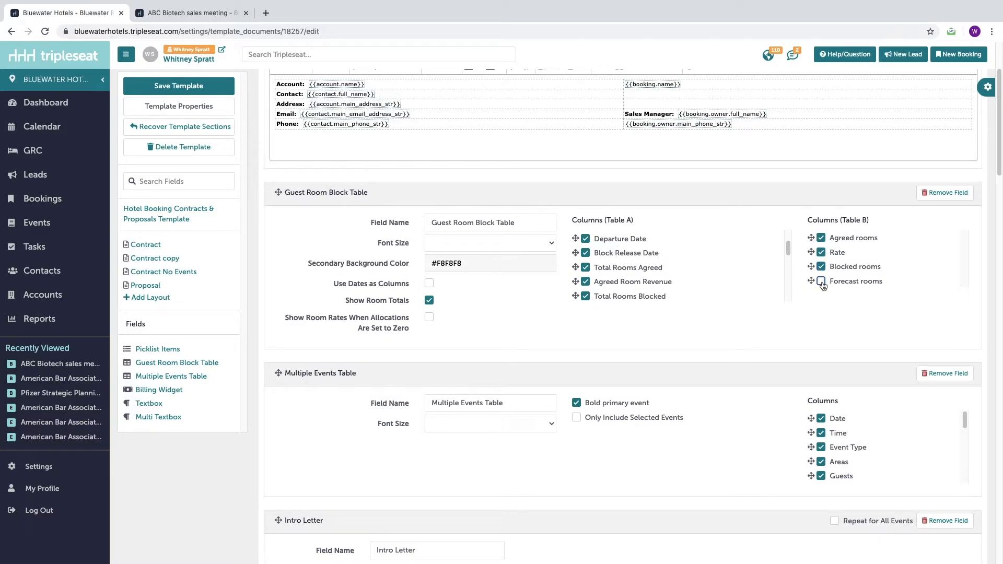
left_click(820, 281)
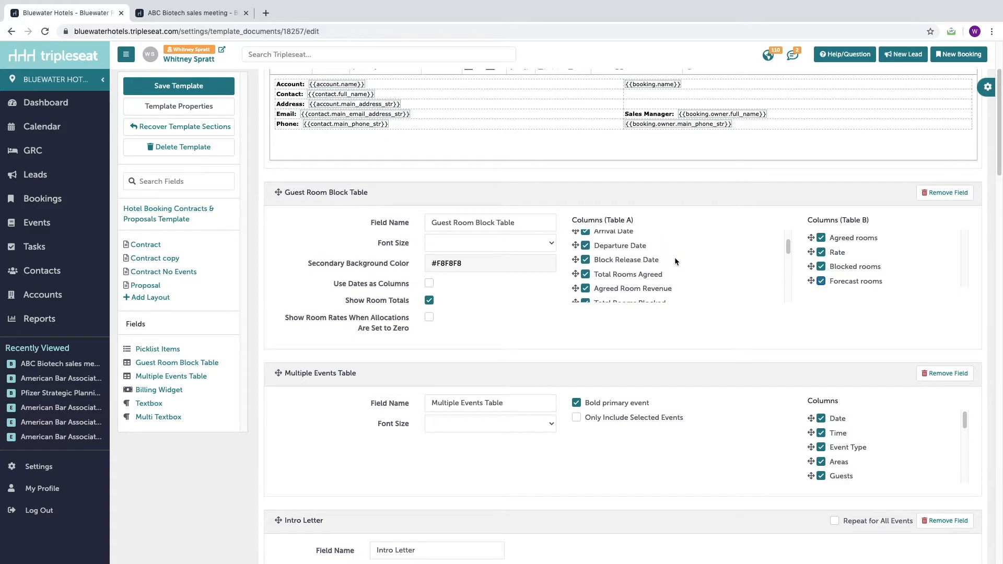
scroll("down", 3)
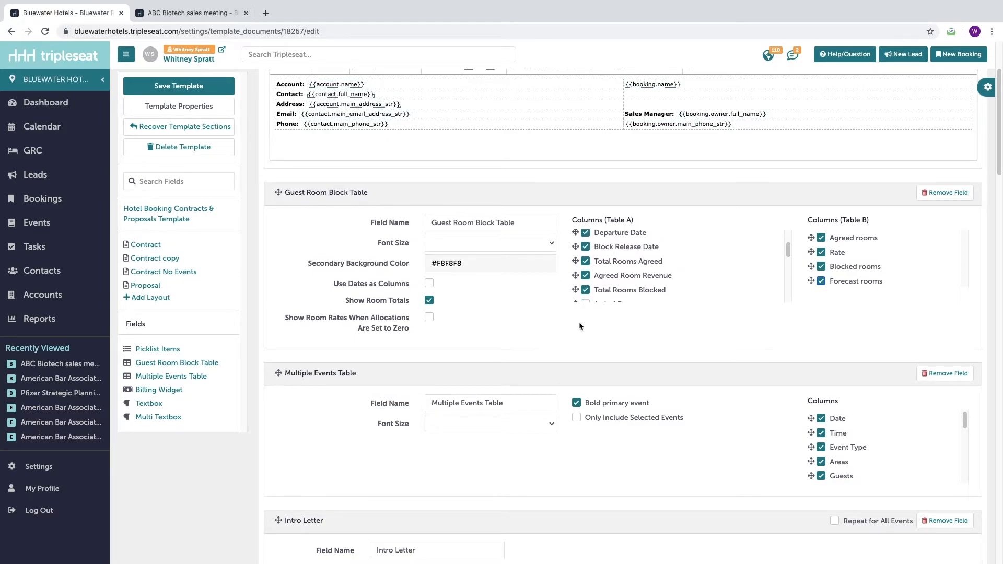
mouse_move(657, 319)
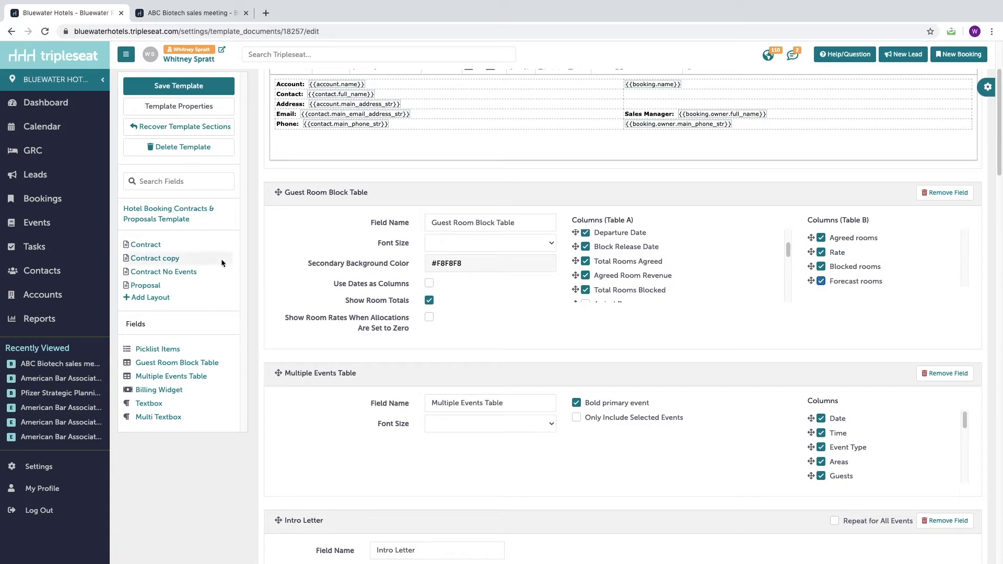
mouse_move(148, 248)
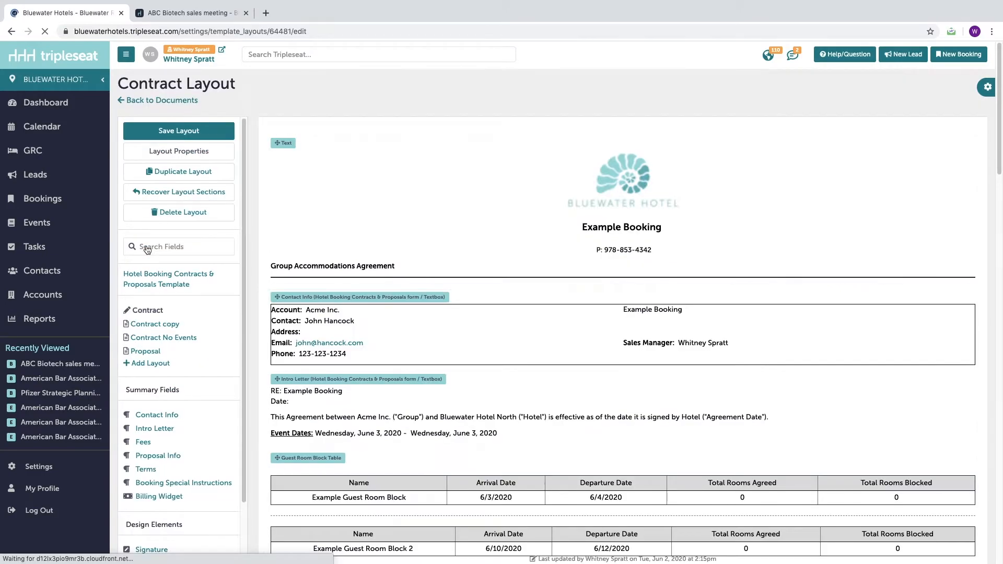
Uncheck Total Rooms Blocked in the Contract's Guest Room Block Table, then open the template
scroll("down", 3)
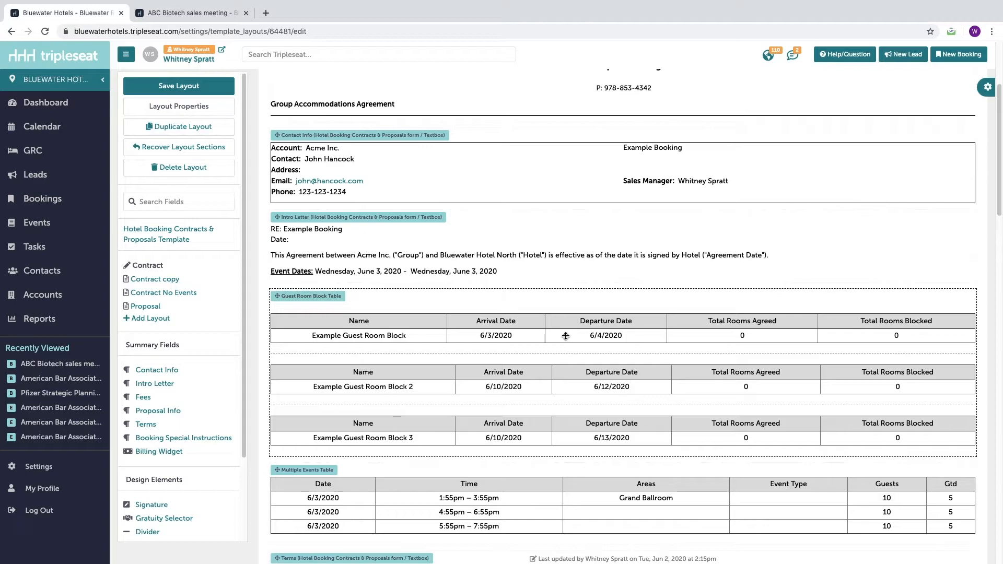
left_click(359, 336)
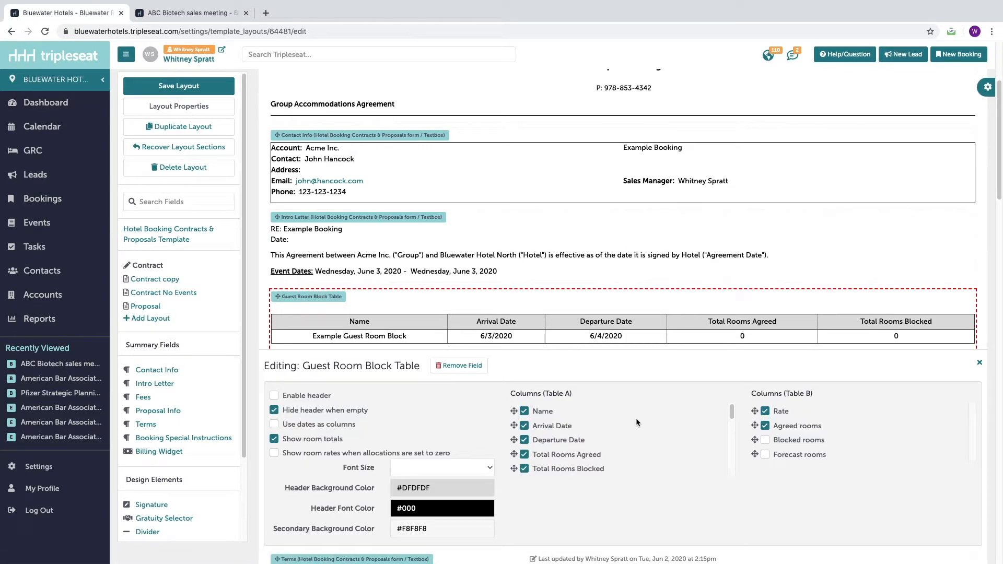
mouse_move(647, 468)
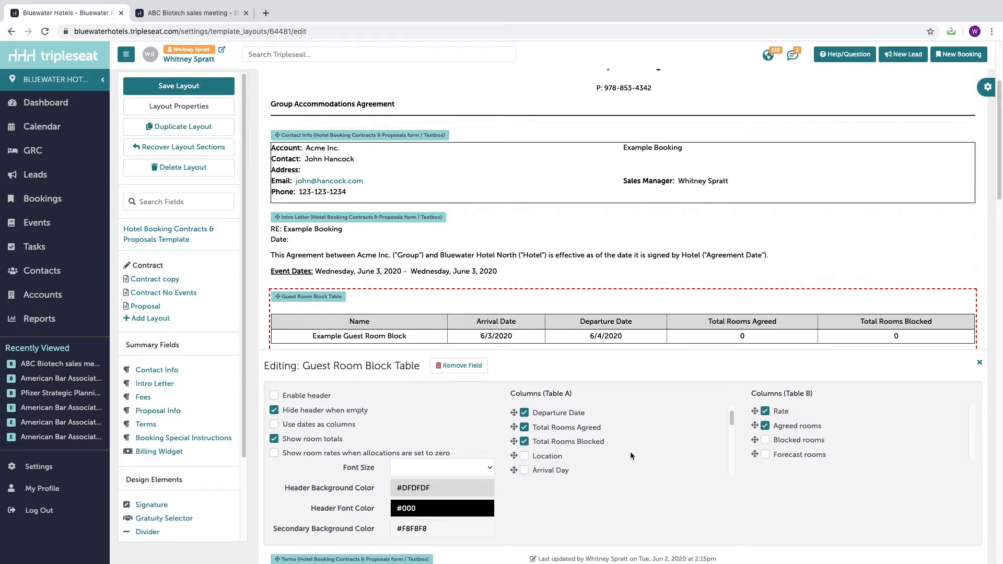
mouse_move(613, 460)
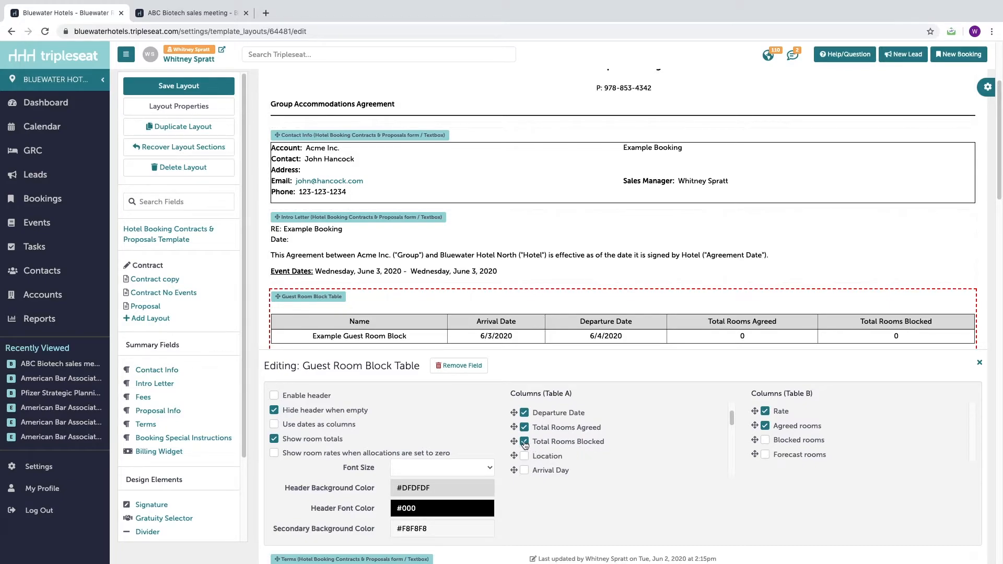
left_click(523, 441)
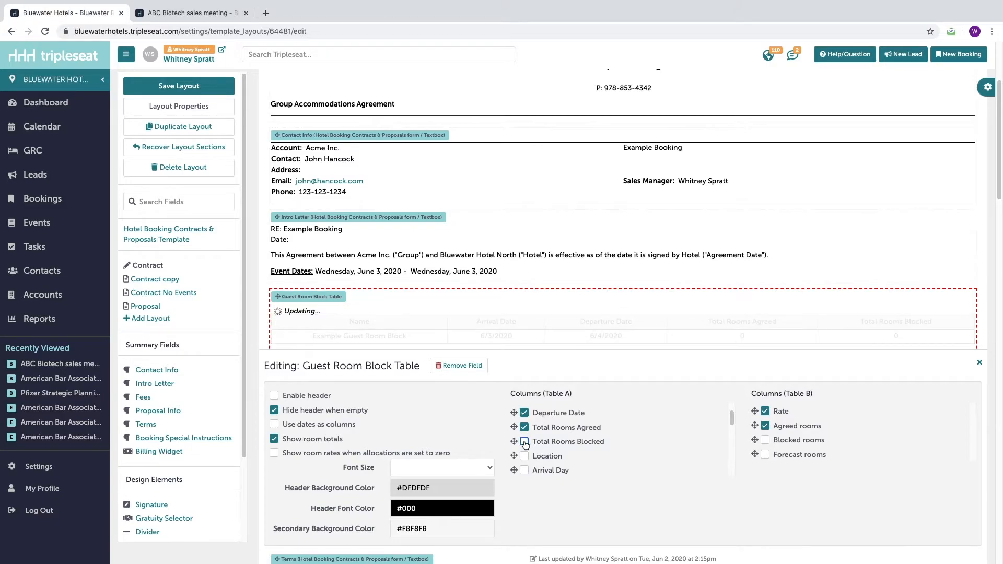
left_click(523, 442)
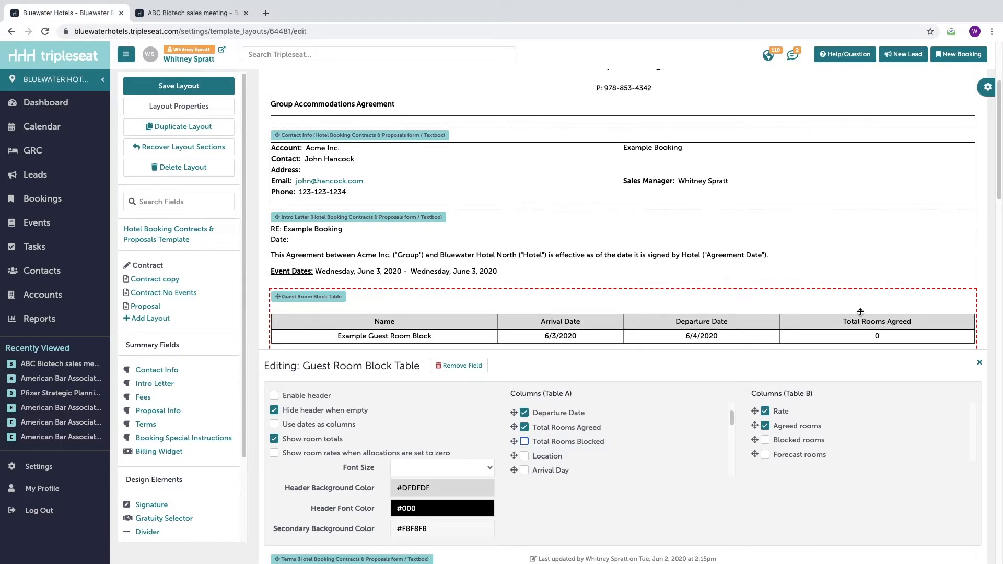
mouse_move(611, 439)
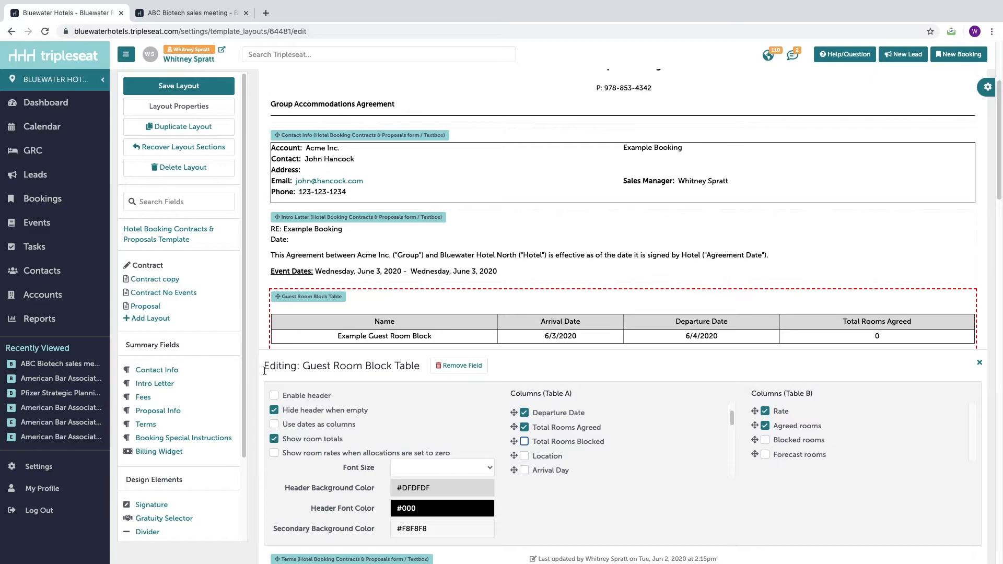
mouse_move(183, 114)
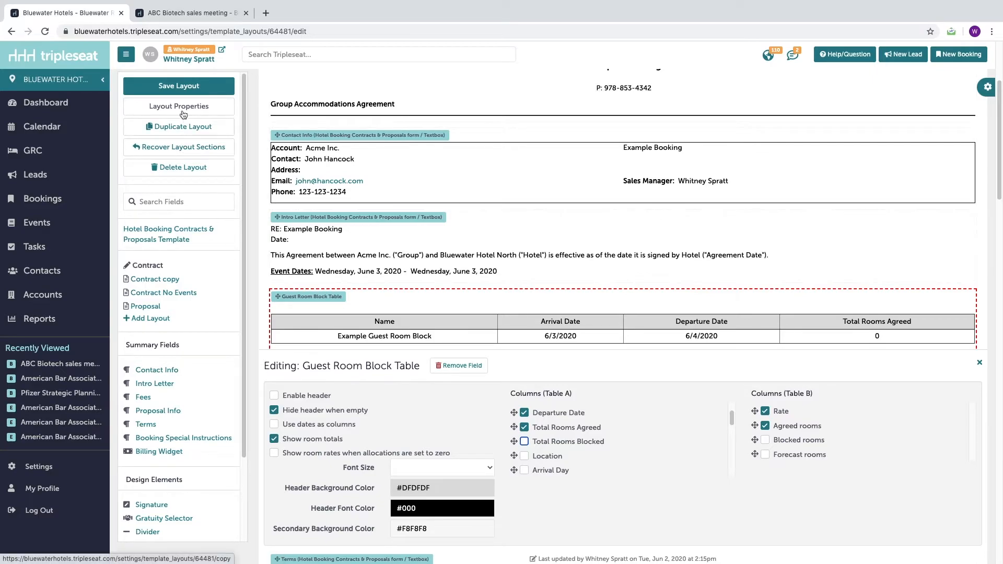
left_click(179, 86)
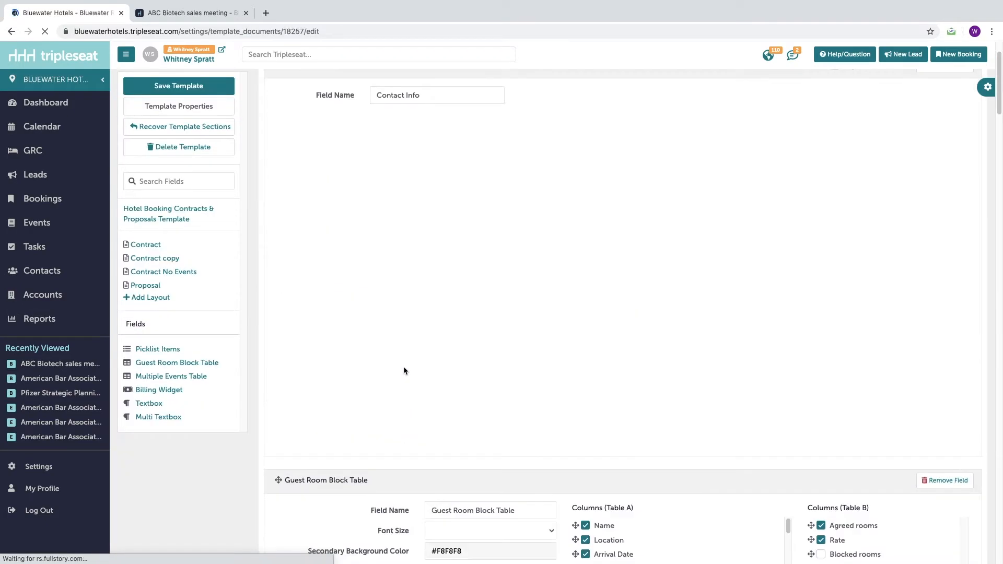
Enable the Name column in the template's Multiple Events Table
scroll("down", 3)
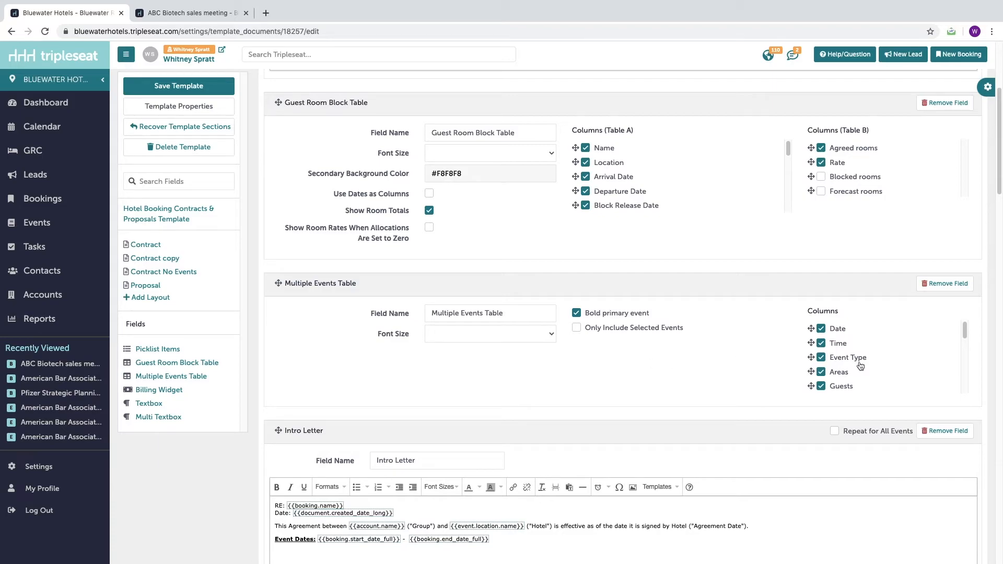
scroll("down", 3)
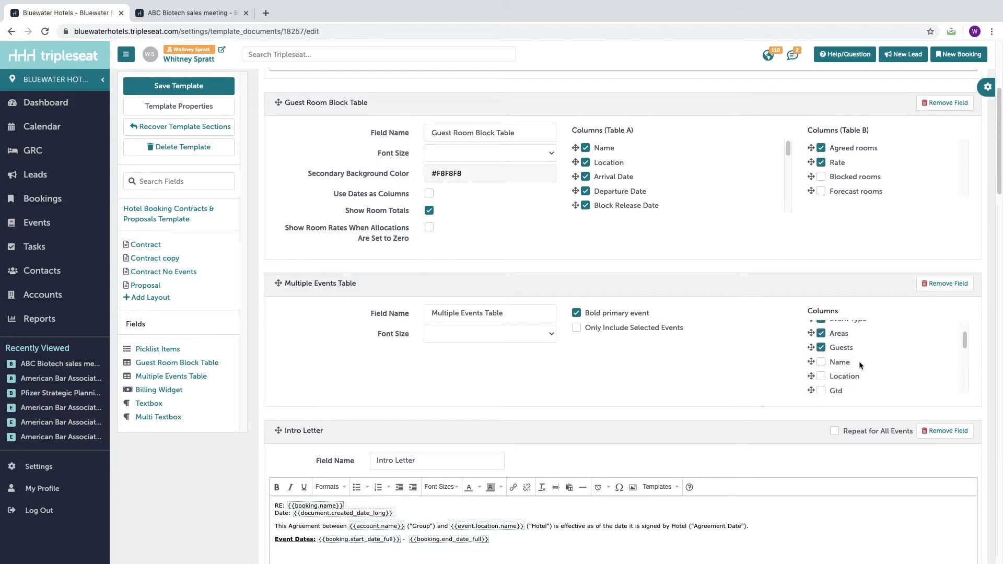
scroll("down", 3)
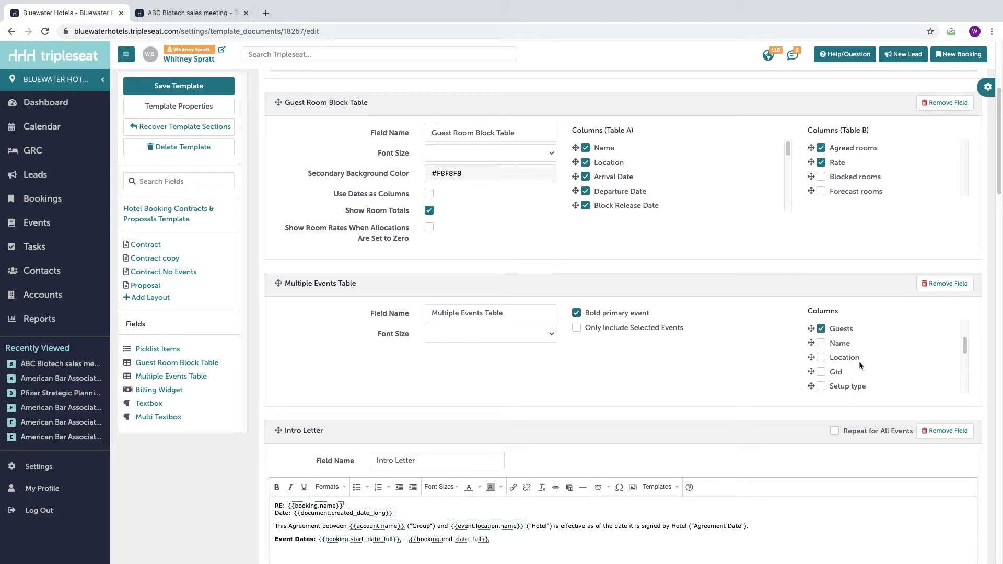
left_click(820, 343)
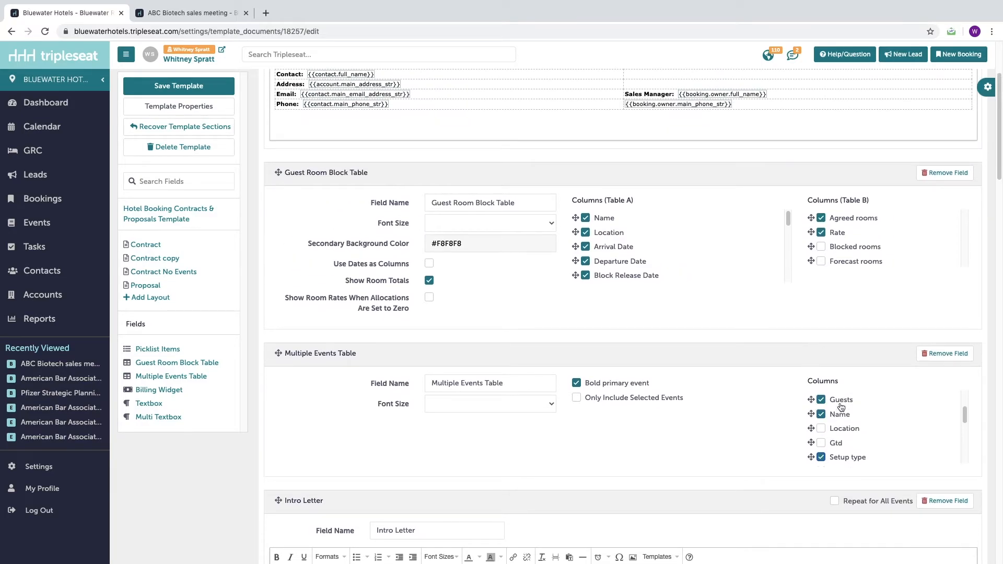
Drag Name to the top of the Columns list and save the template
scroll("down", 3)
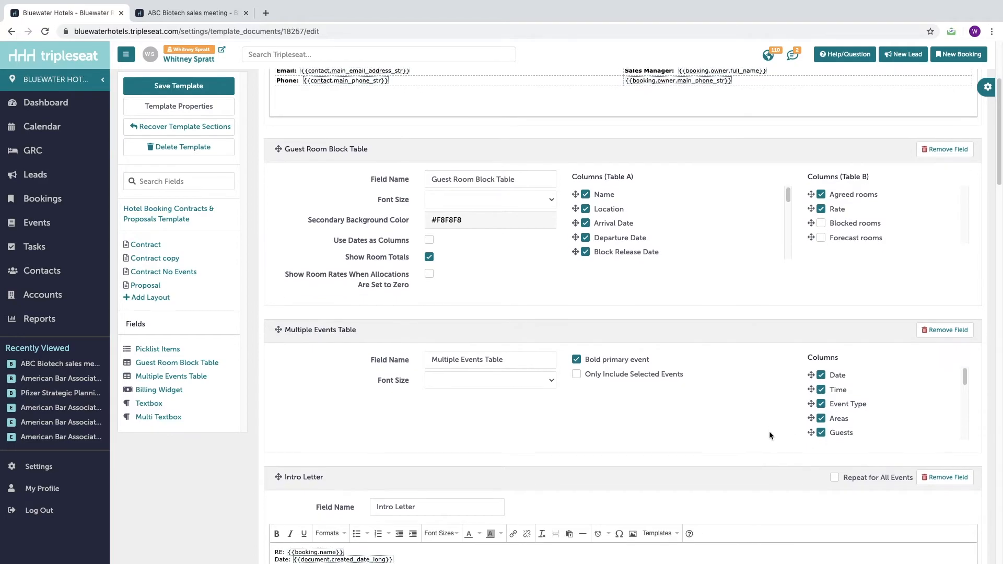
scroll("down", 3)
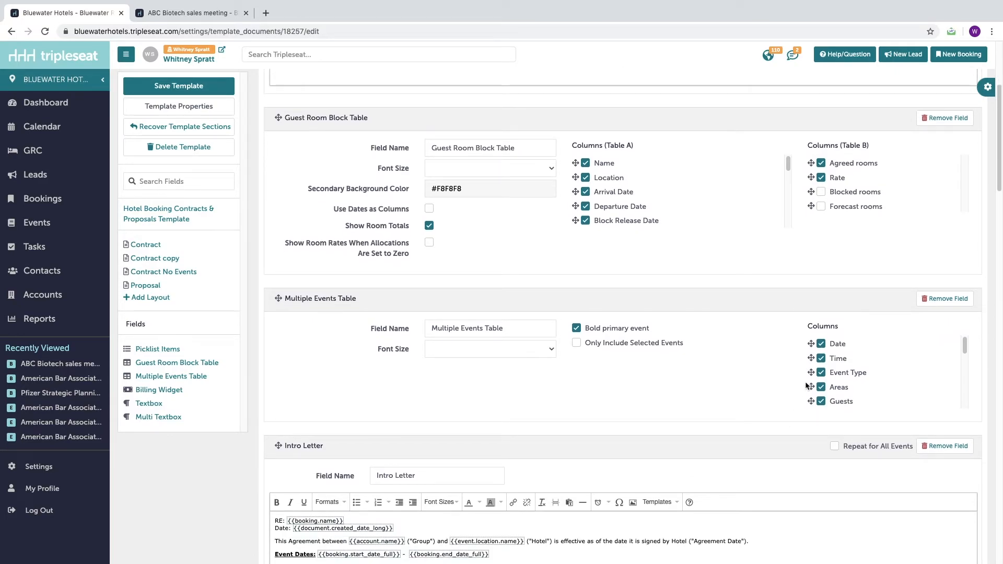
mouse_move(874, 381)
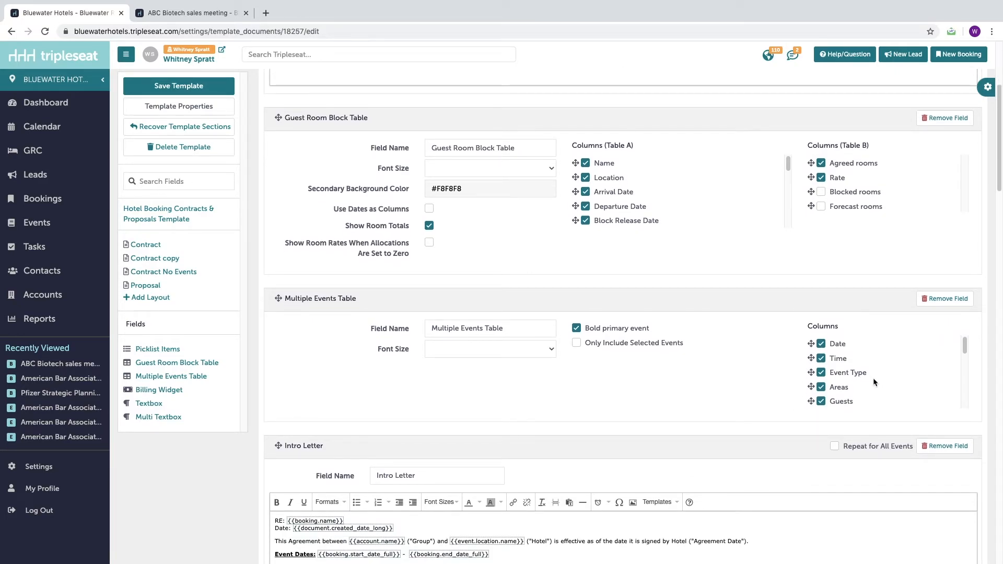
scroll("down", 3)
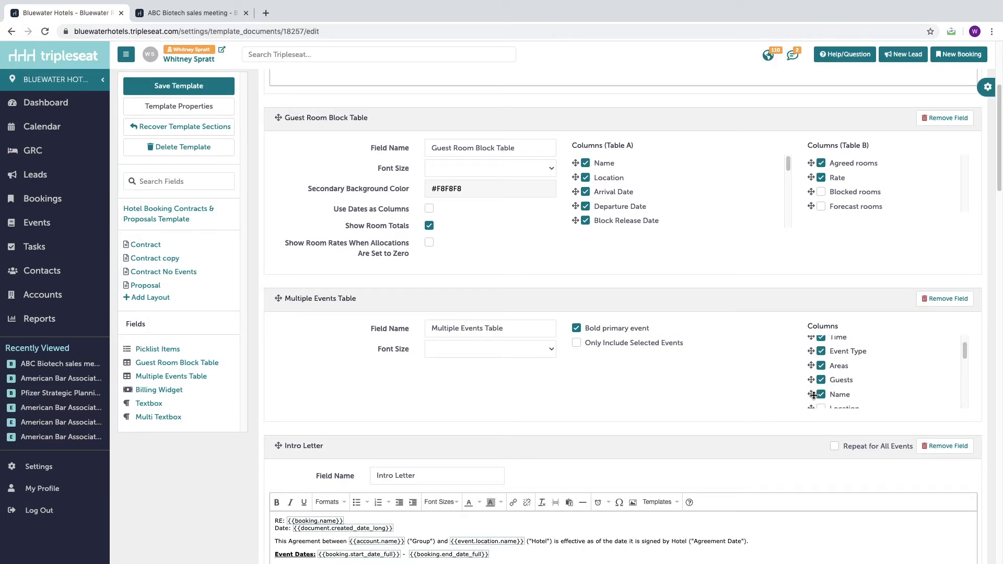
left_click_drag(812, 394, 812, 355)
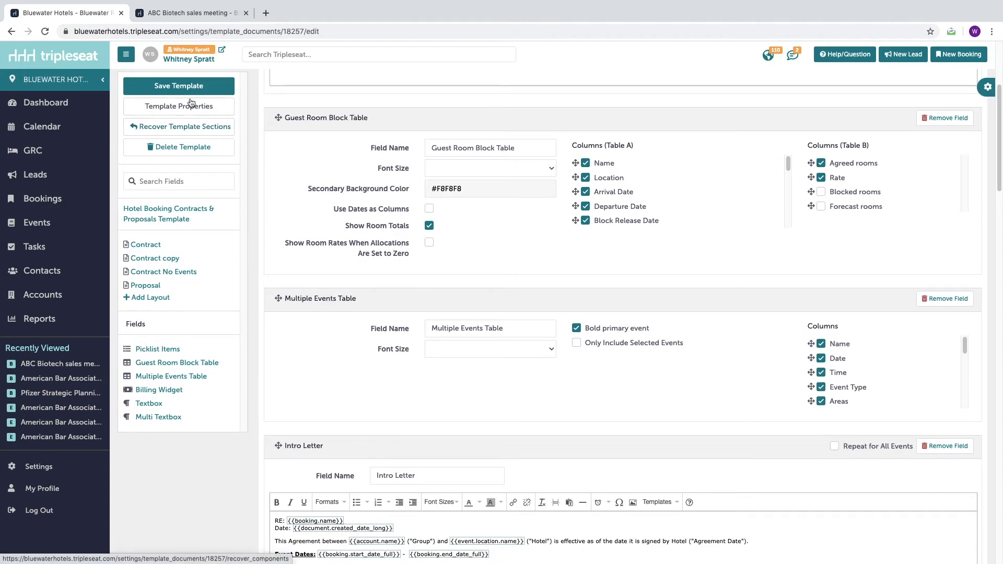
left_click(179, 85)
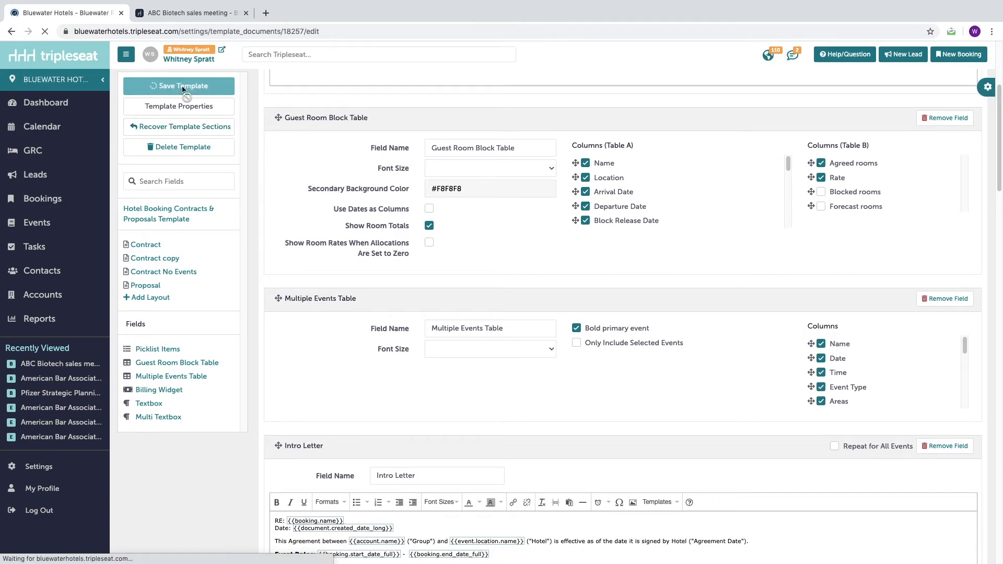
left_click(179, 85)
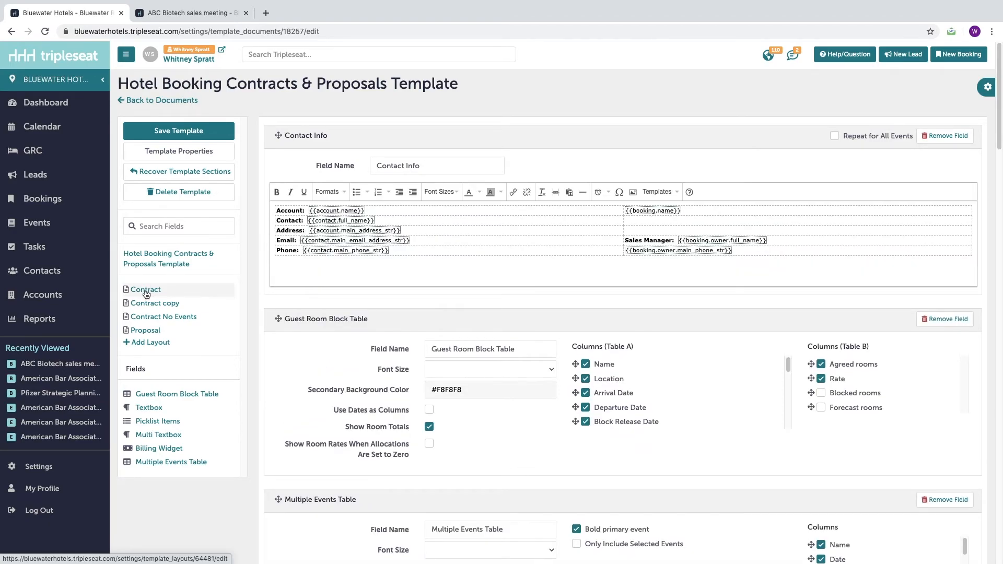
In the Contract layout, add Name as the first Multiple Events Table column
left_click(145, 290)
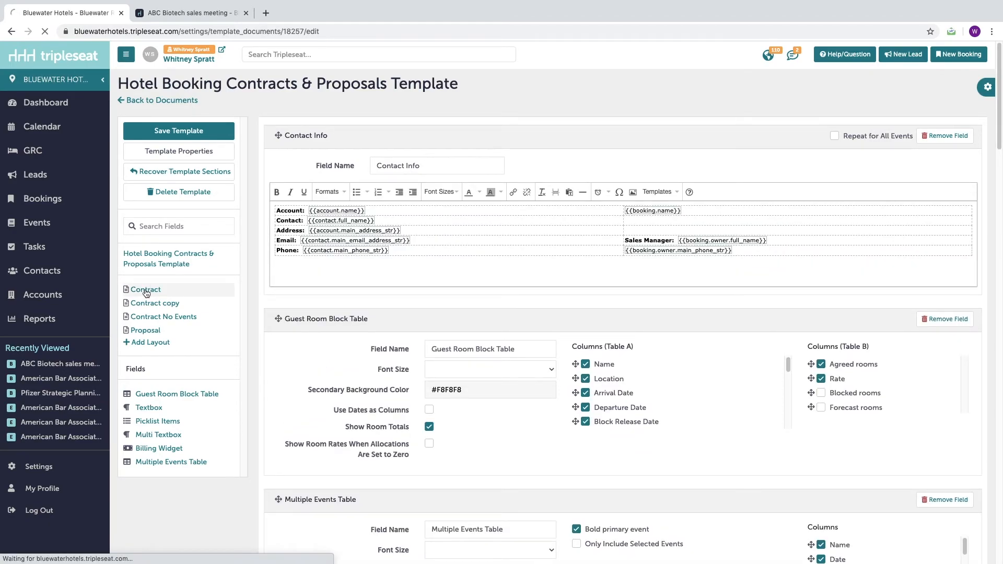
left_click(145, 289)
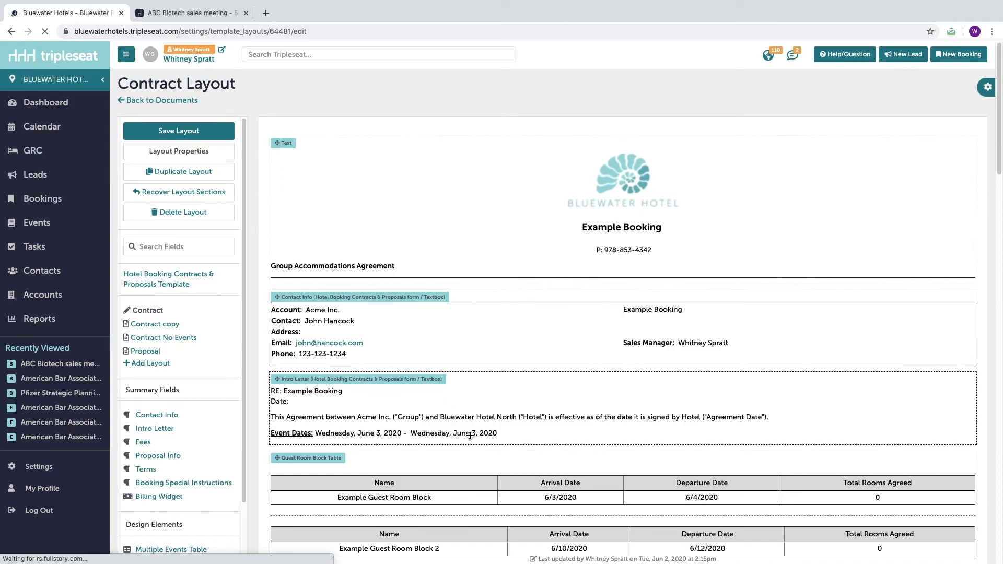
scroll("down", 3)
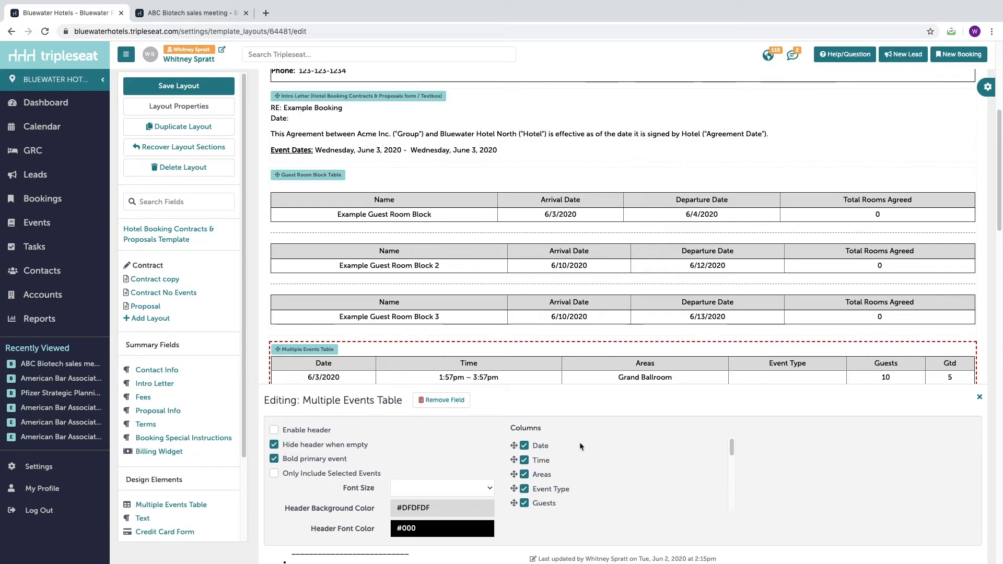
mouse_move(608, 459)
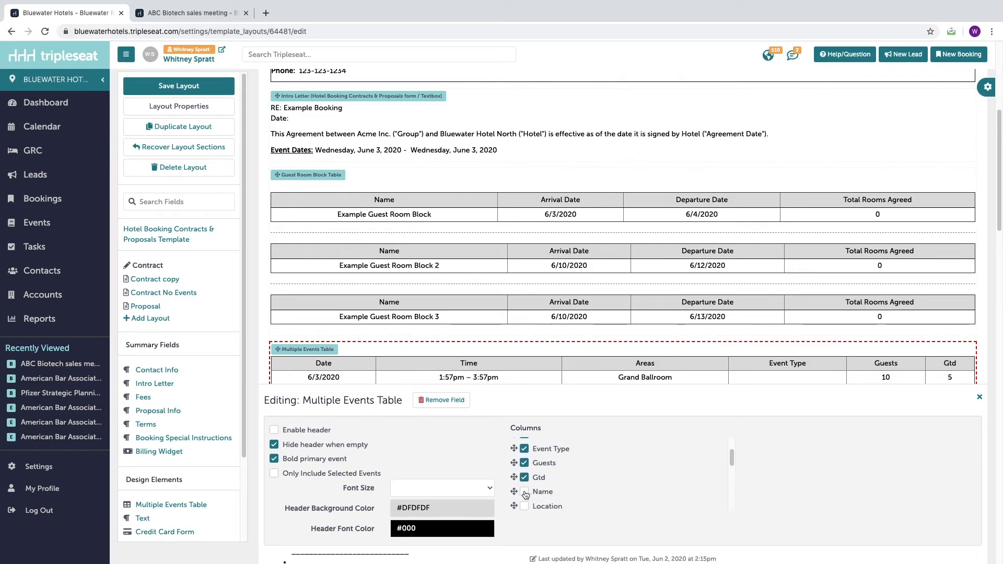
left_click(524, 491)
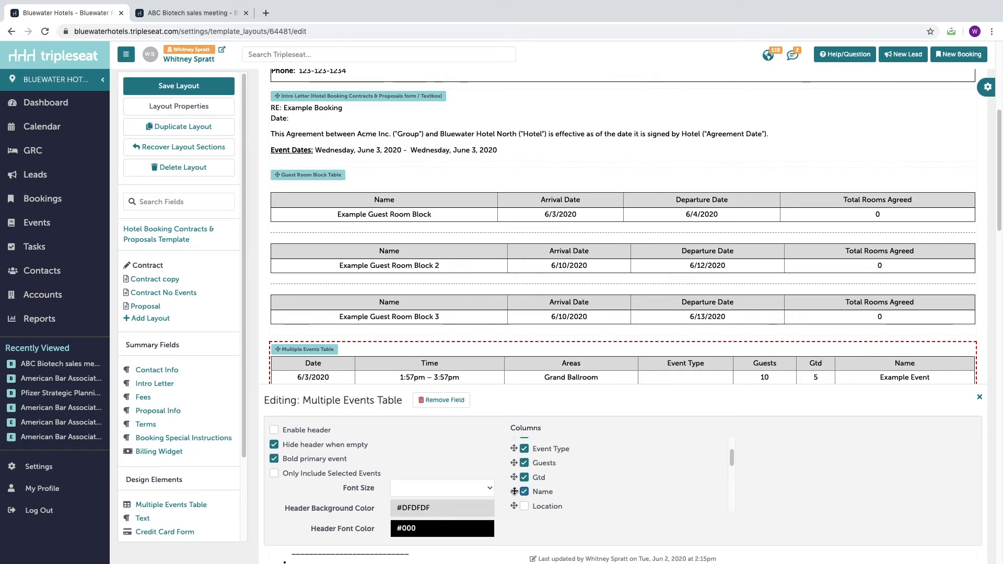
left_click_drag(540, 491, 540, 445)
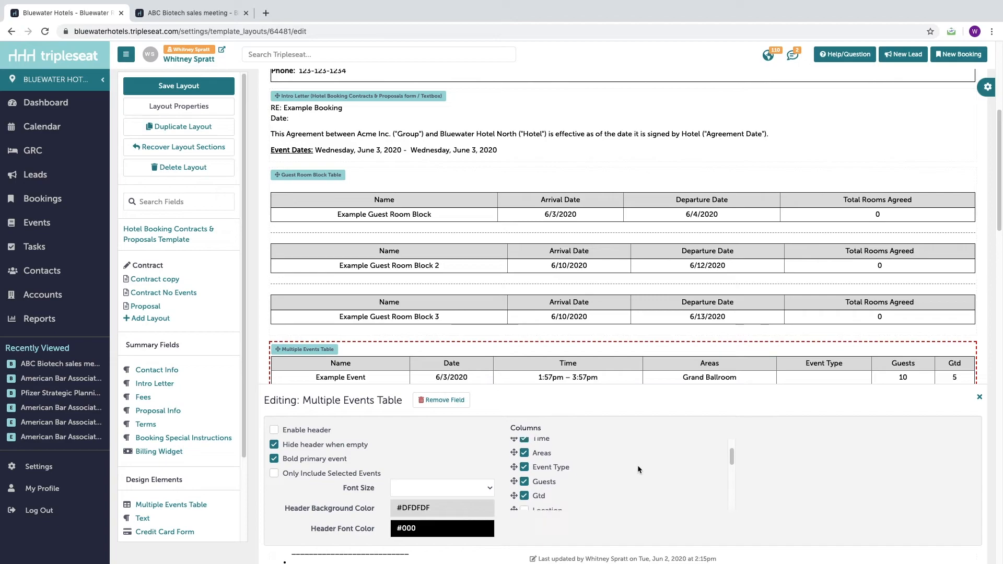
Remove the Gtd column, add the Rental column, and close the table editor
scroll("down", 3)
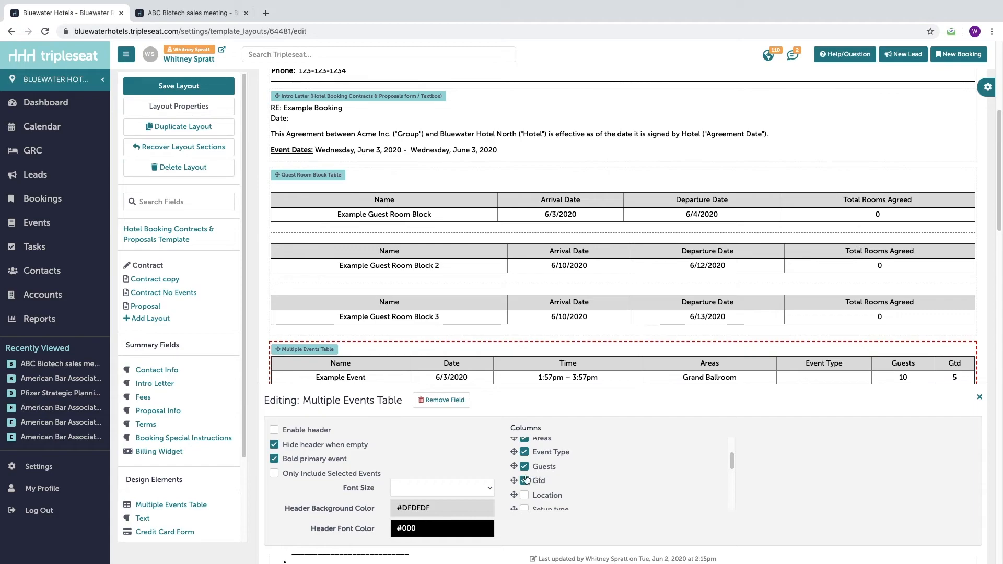
left_click(523, 481)
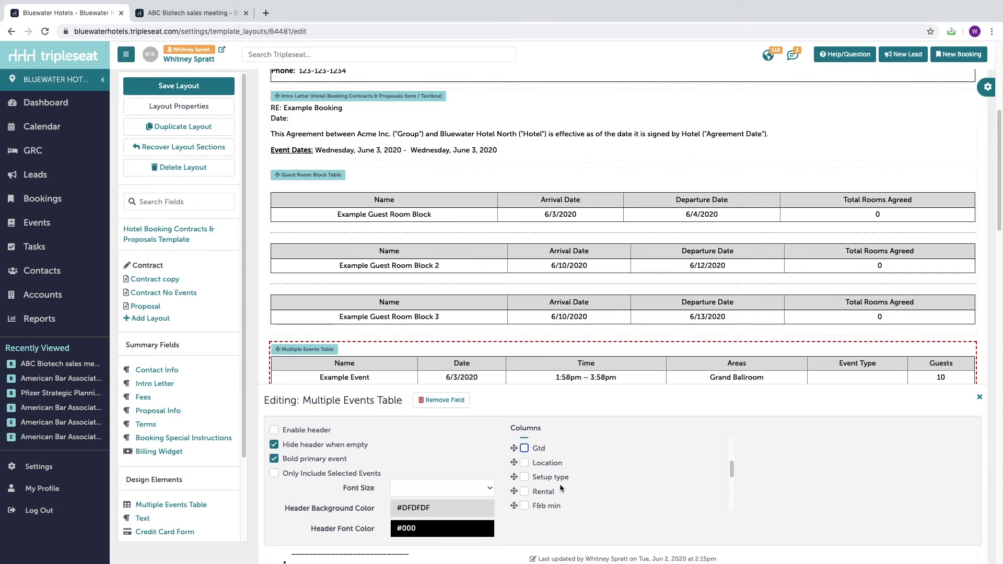
left_click(523, 492)
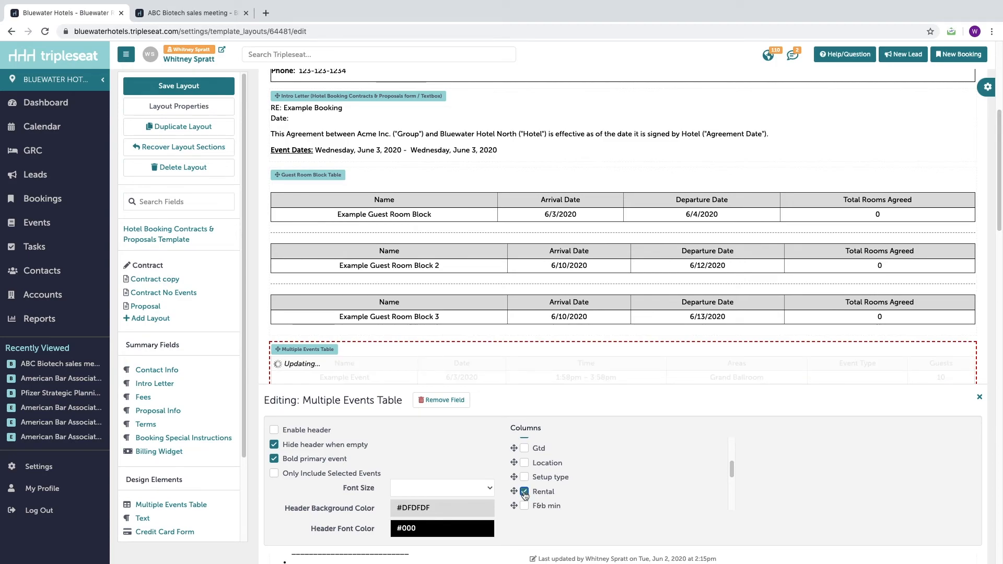
left_click(523, 491)
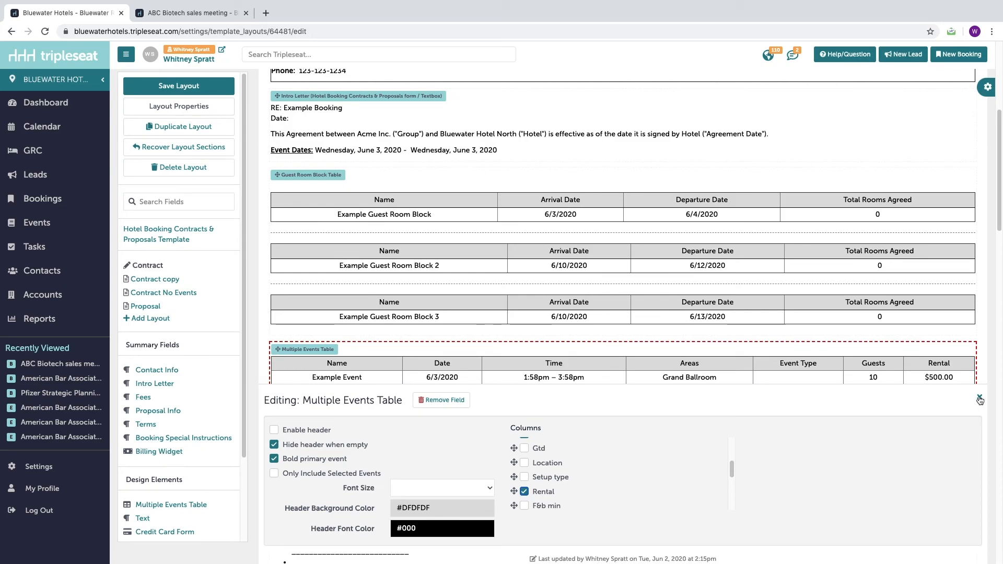
left_click(179, 85)
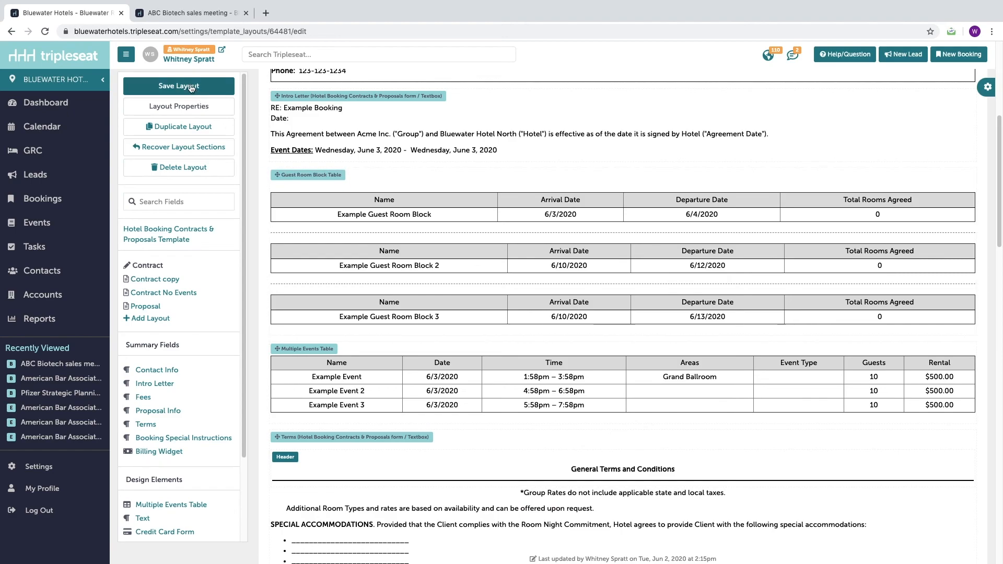